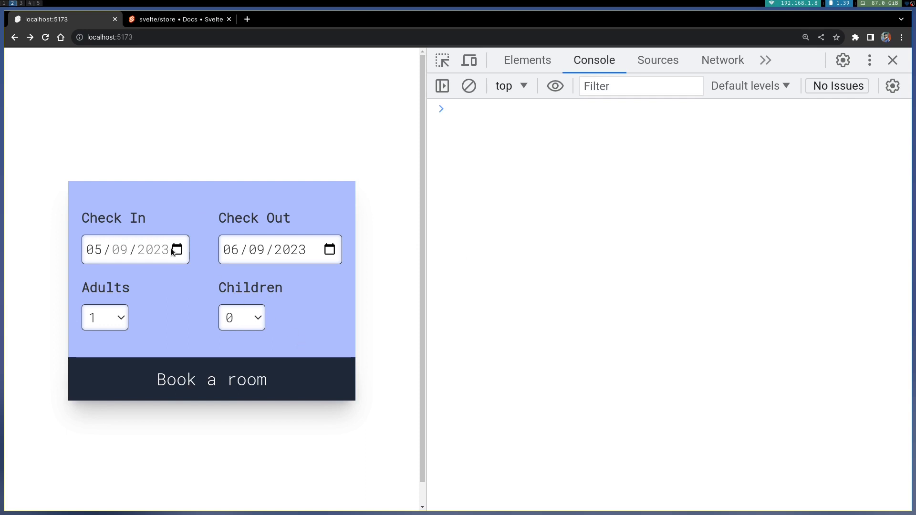
mouse_move(288, 254)
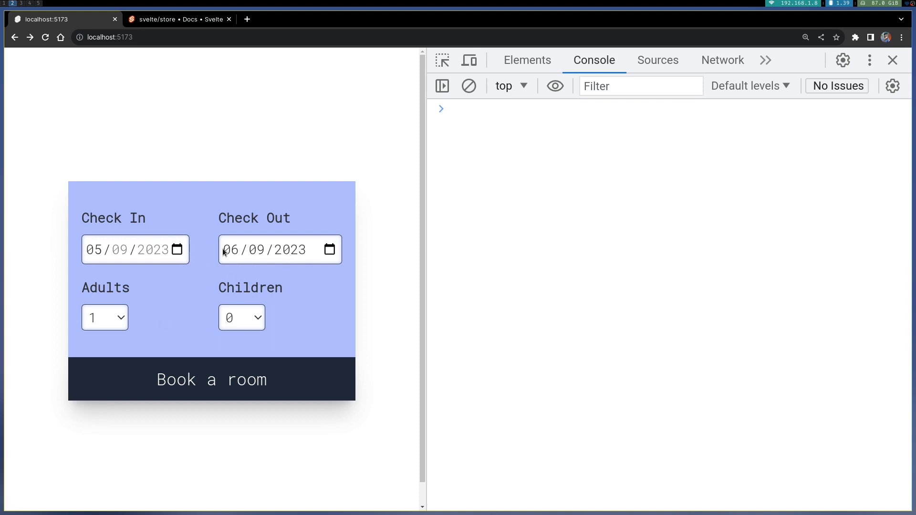
mouse_move(244, 276)
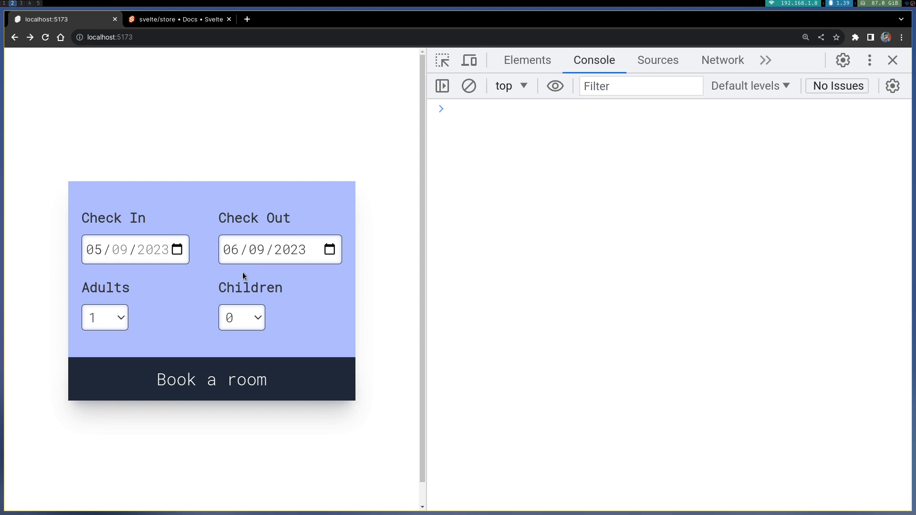
mouse_move(236, 283)
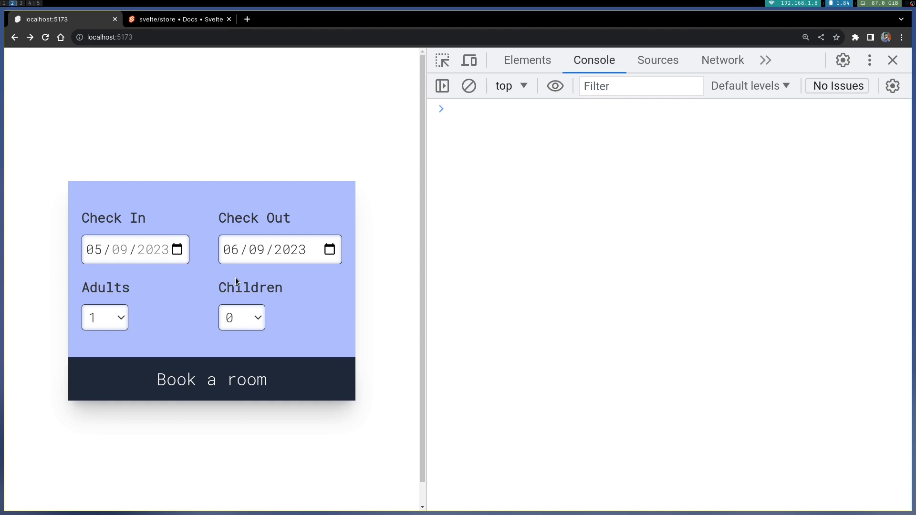
mouse_move(159, 272)
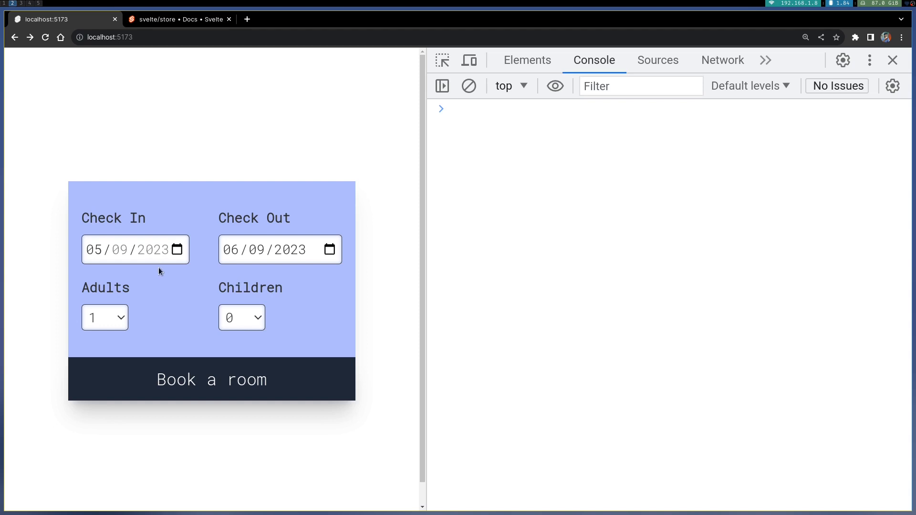
mouse_move(172, 273)
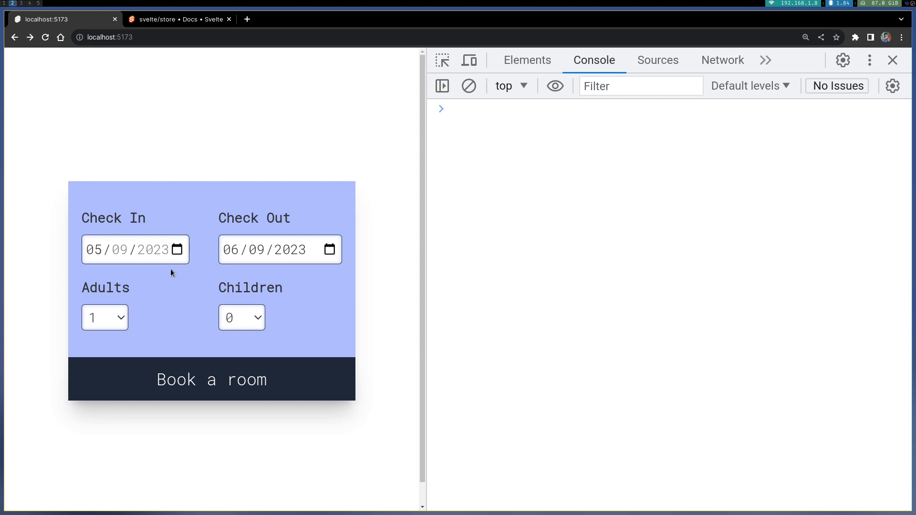
mouse_move(288, 316)
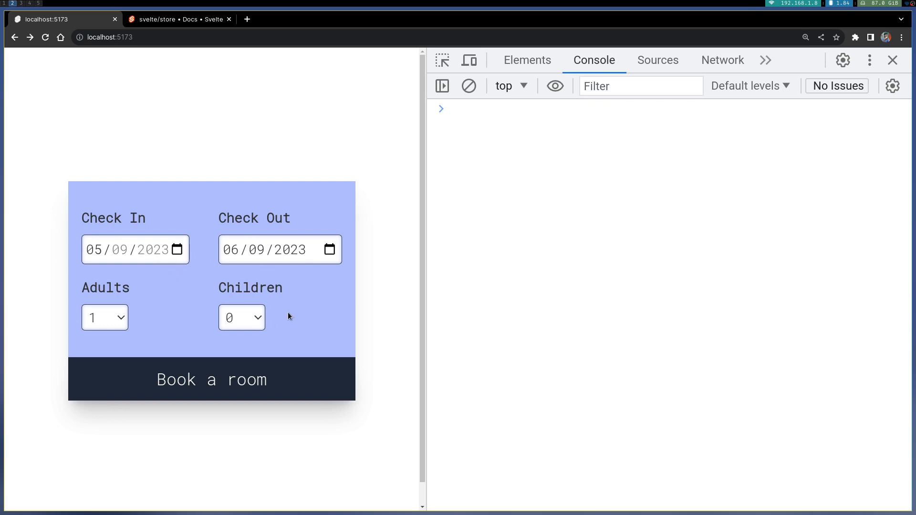
mouse_move(263, 271)
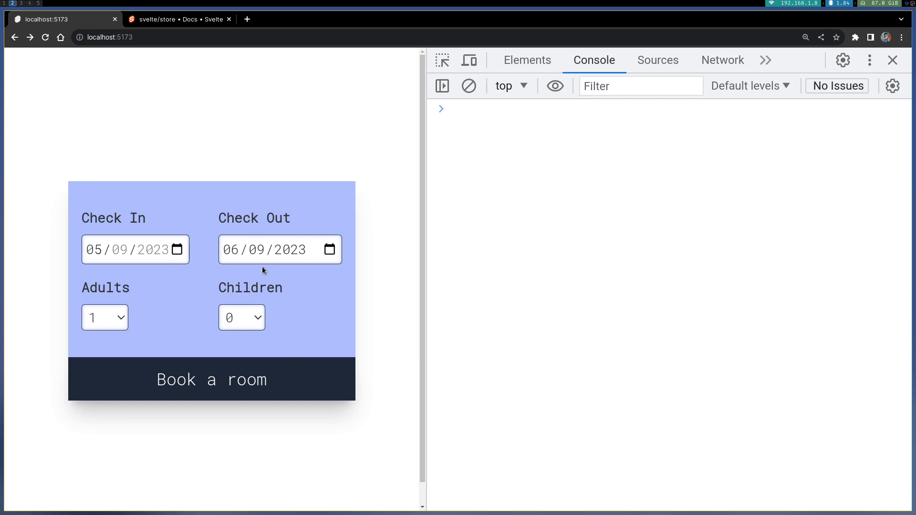
mouse_move(195, 267)
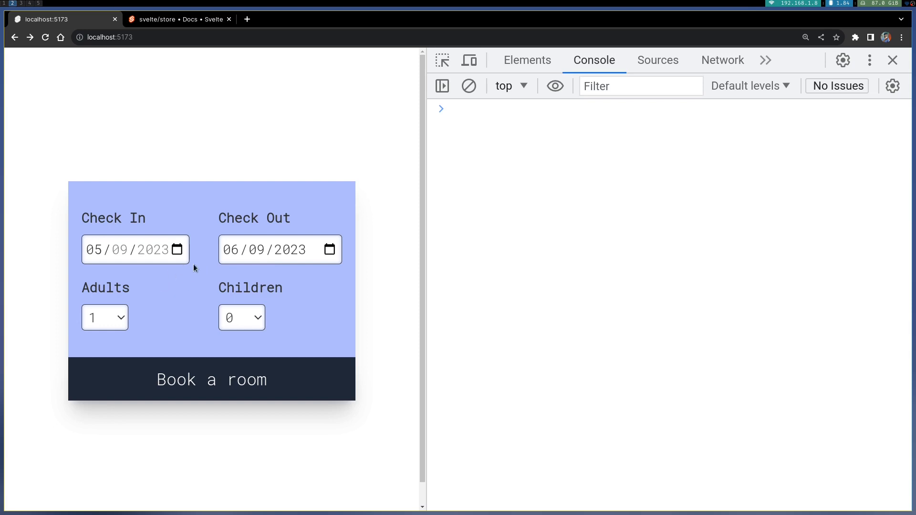
mouse_move(236, 283)
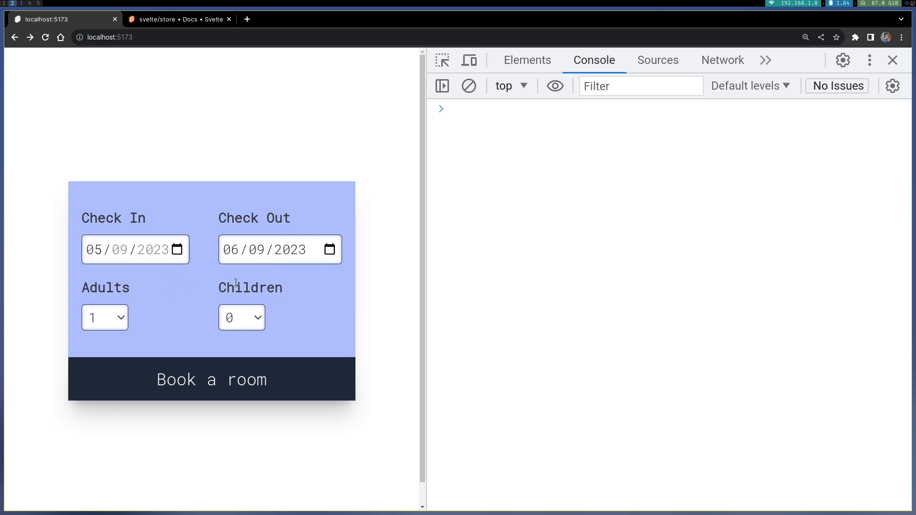
mouse_move(194, 276)
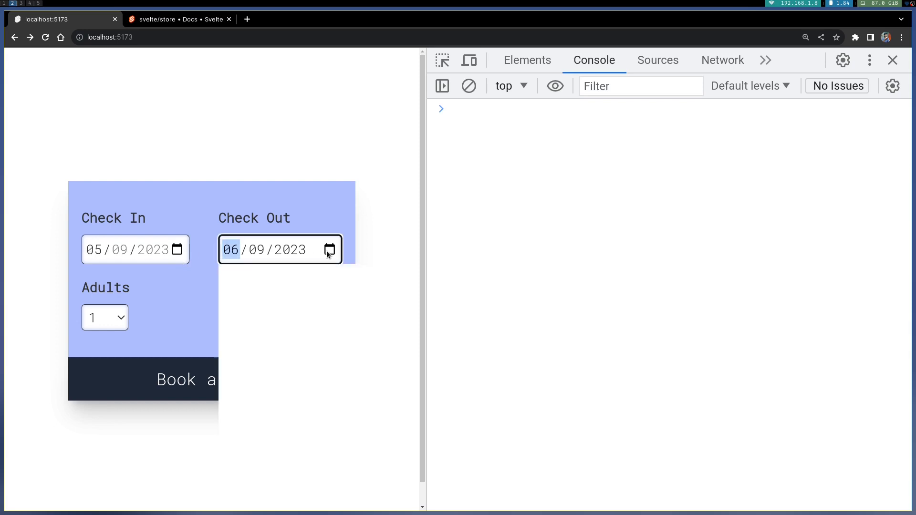
Set check-out to 08/09/2023 and expand the logged booking details showing 3 days
left_click(329, 250)
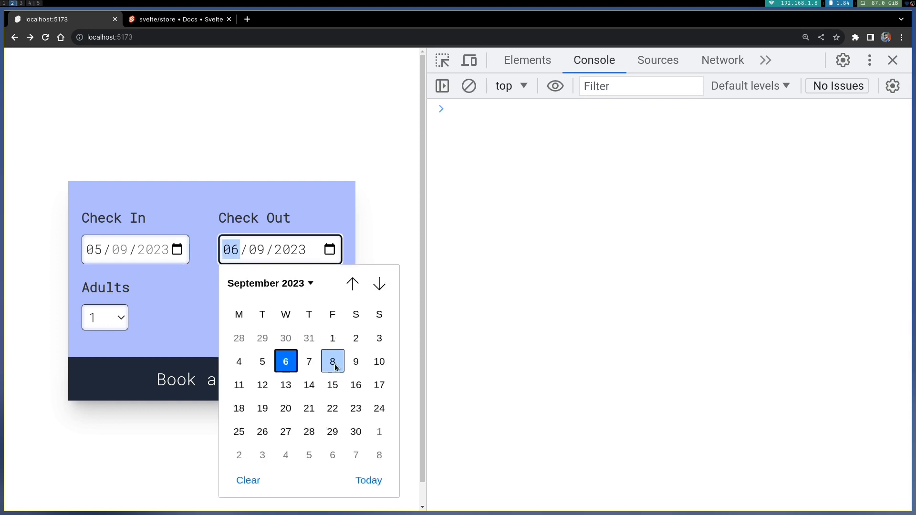
left_click(332, 361)
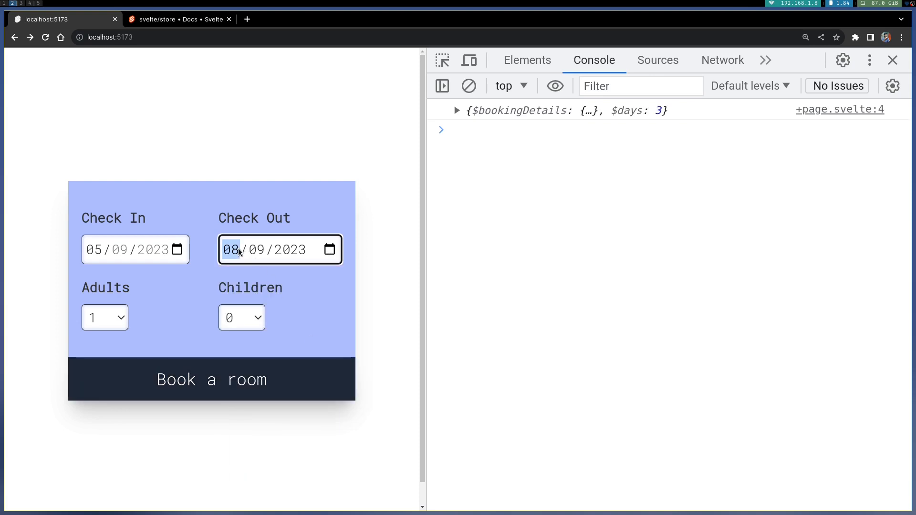
left_click(458, 110)
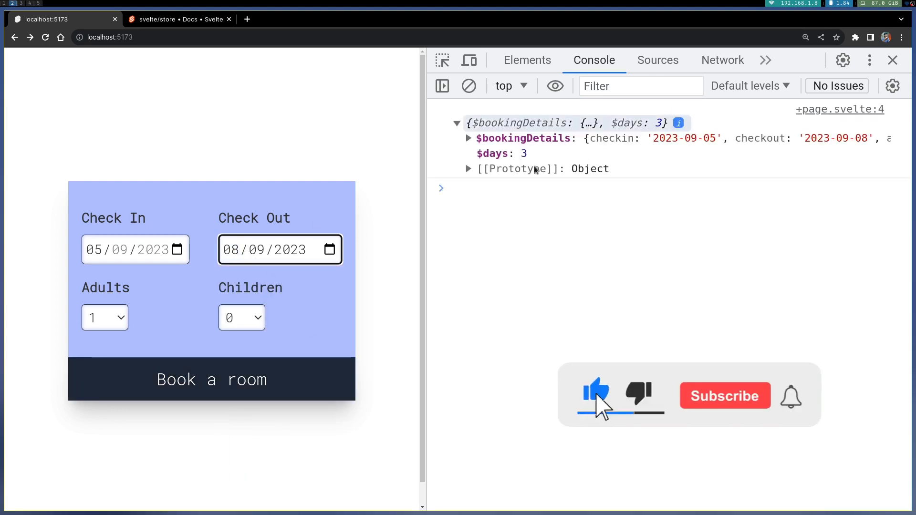
left_click(725, 396)
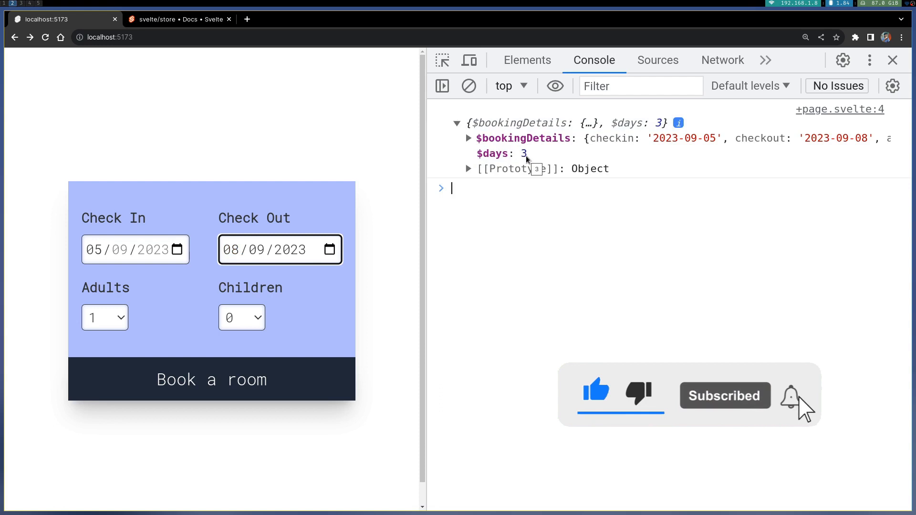
left_click(469, 139)
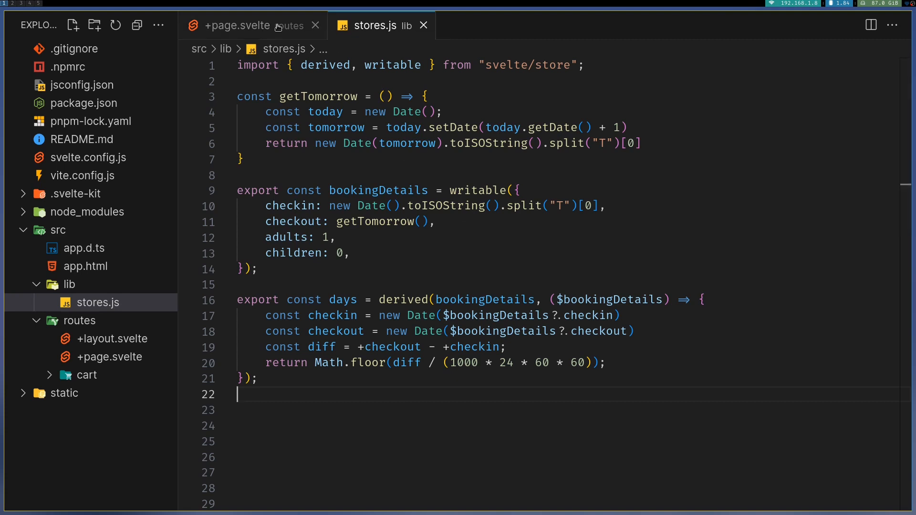
left_click(236, 24)
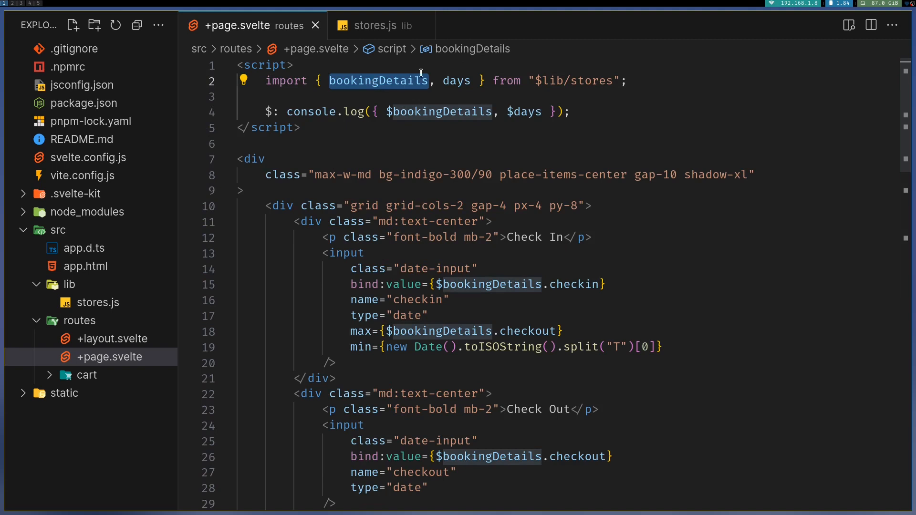
mouse_move(386, 27)
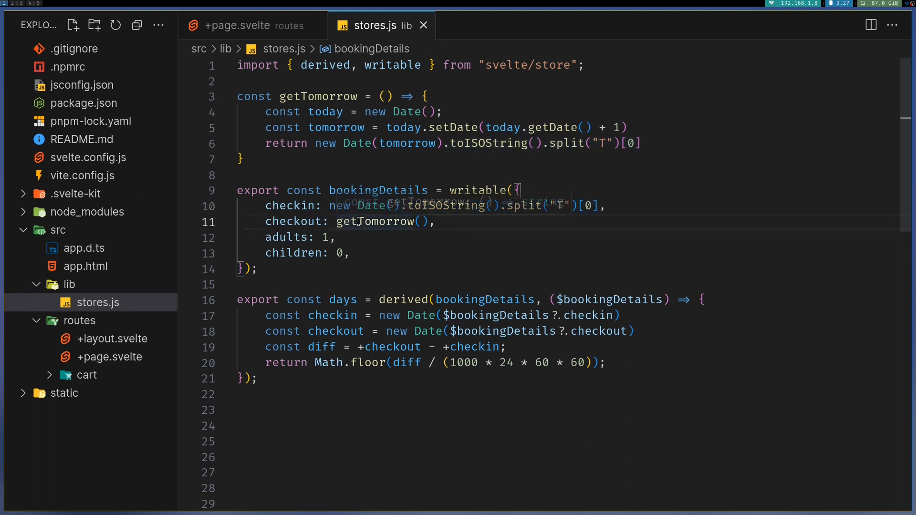
mouse_move(284, 134)
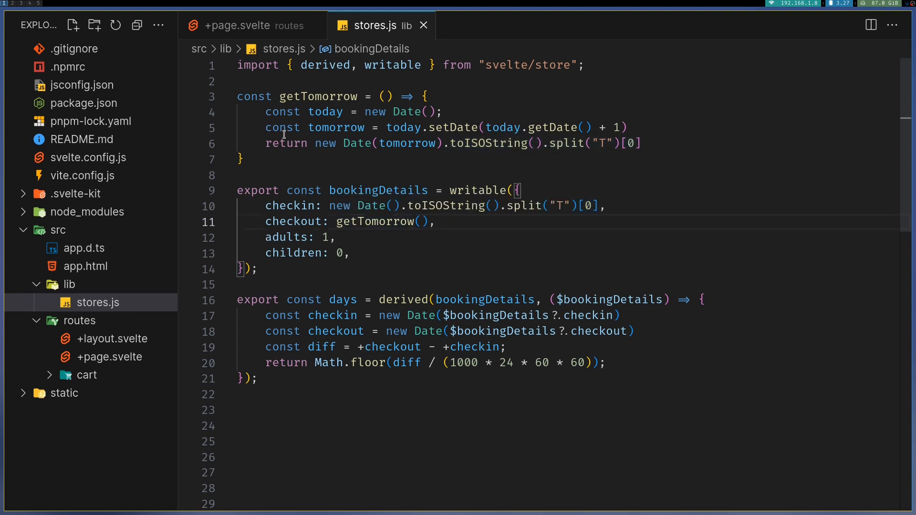
mouse_move(422, 140)
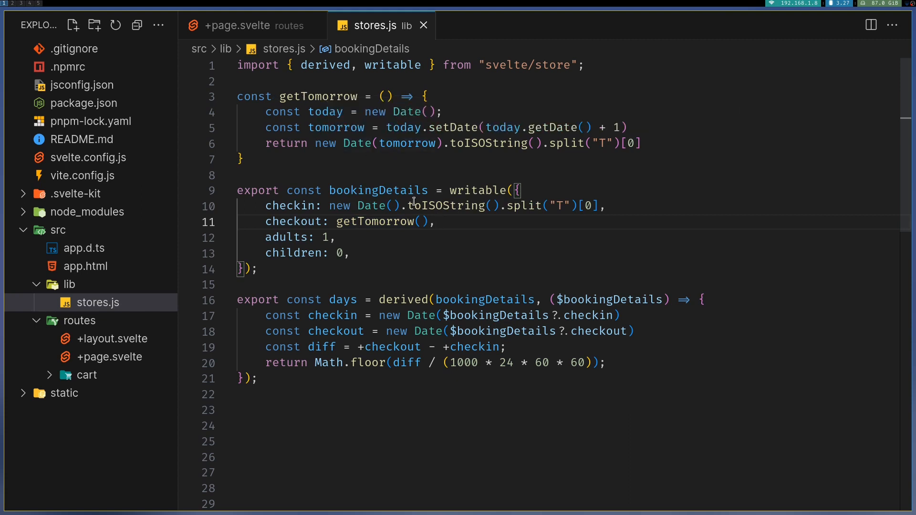
mouse_move(288, 236)
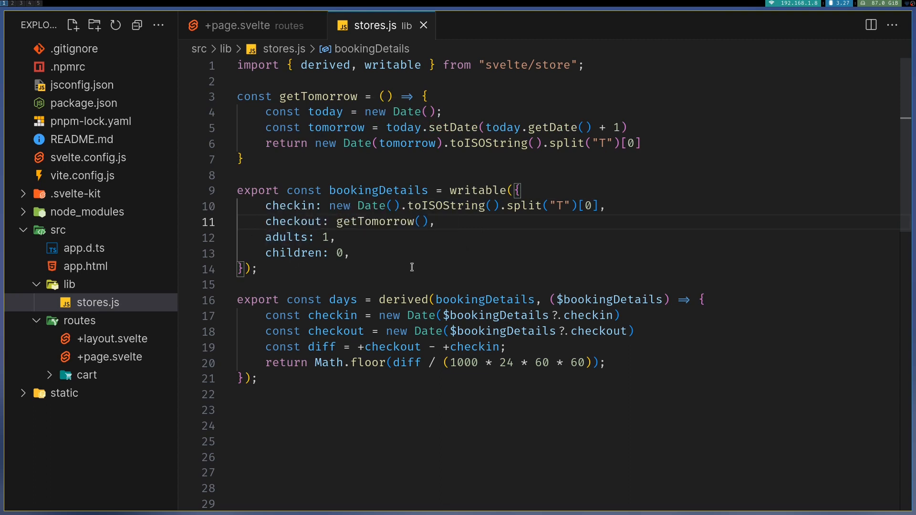
mouse_move(343, 299)
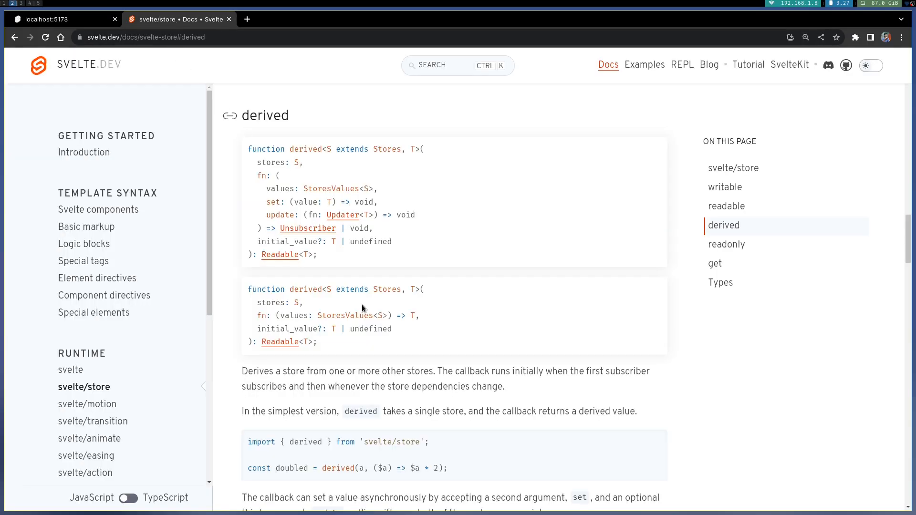
Scroll to the derived store section and highlight $a in its simplest example
scroll("down", 3)
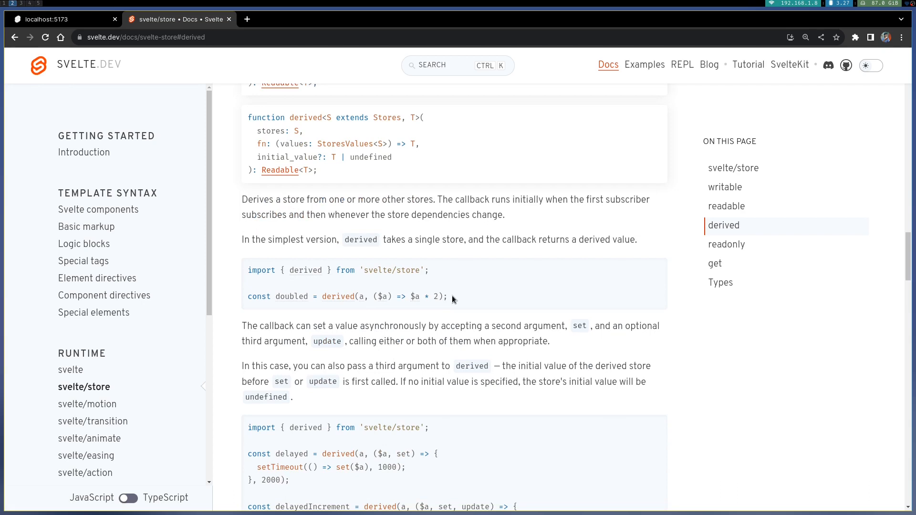
mouse_move(312, 278)
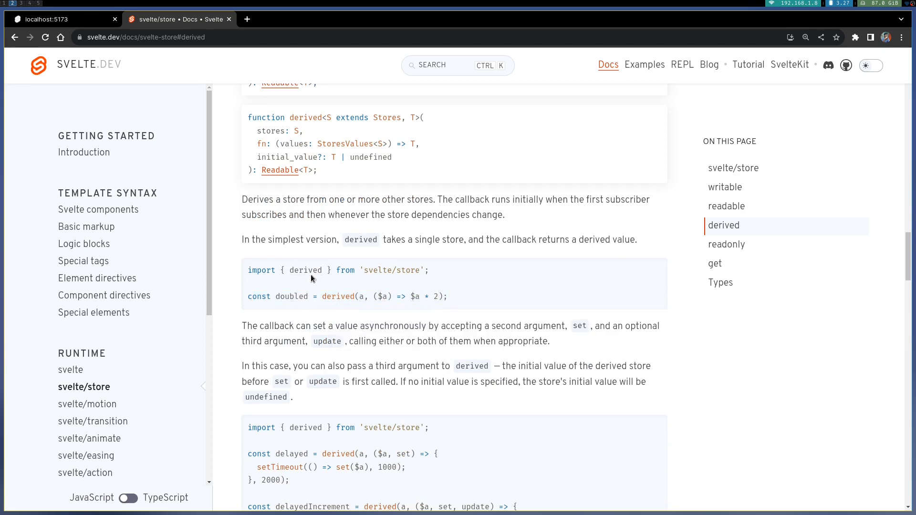
mouse_move(432, 297)
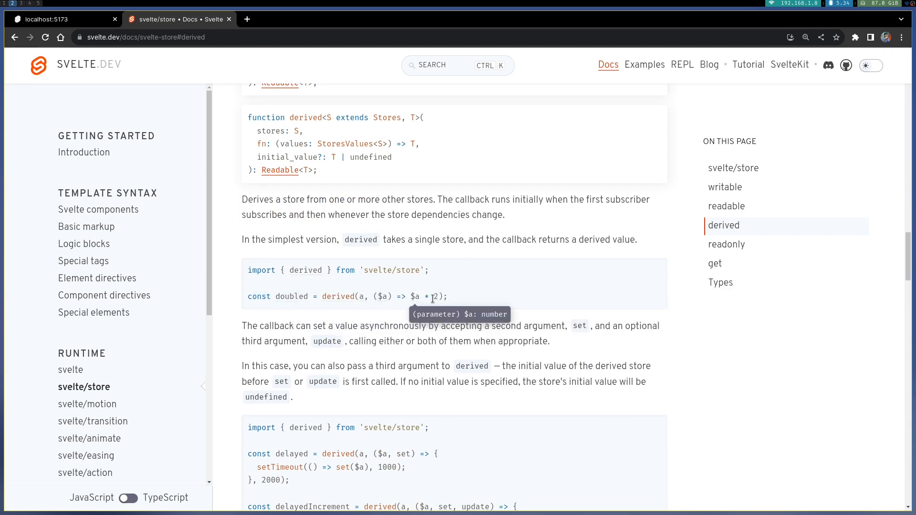
mouse_move(349, 312)
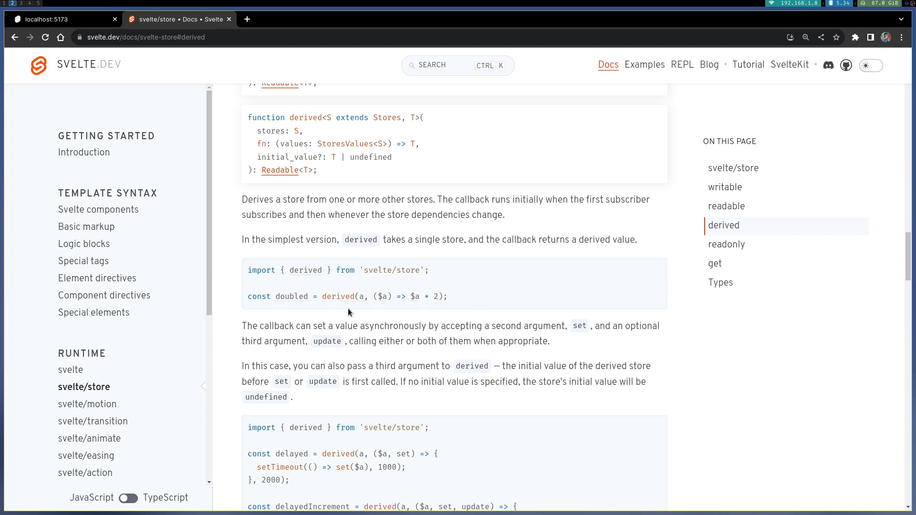
mouse_move(362, 297)
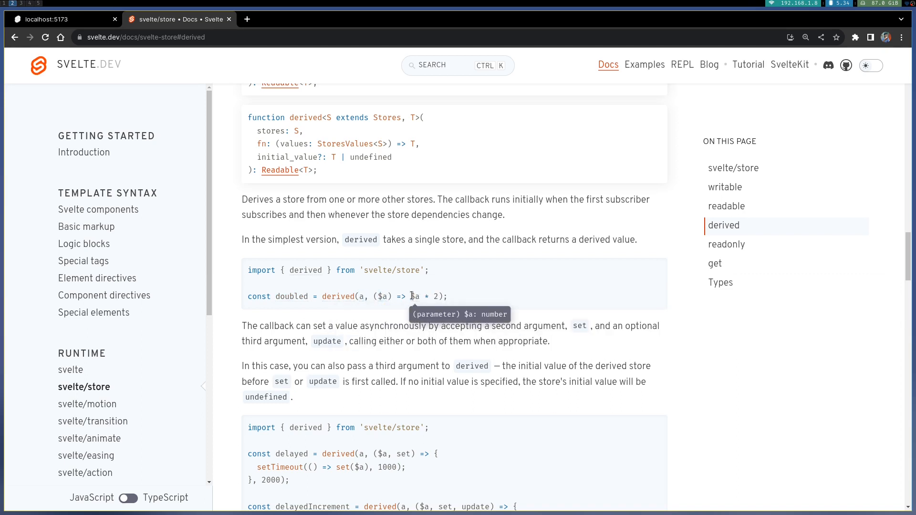
double_click(414, 296)
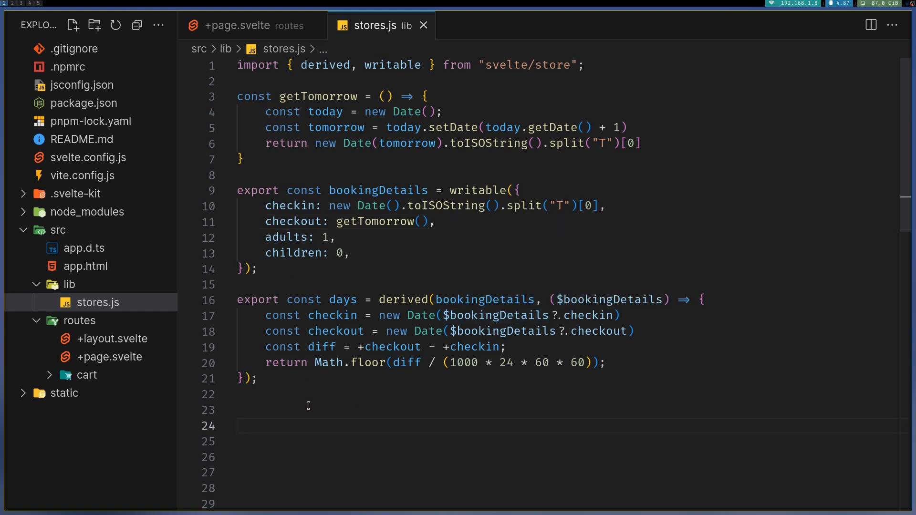
Write export const price = derived(days, ($days) => +$days * 1500) in stores.js
type("export const")
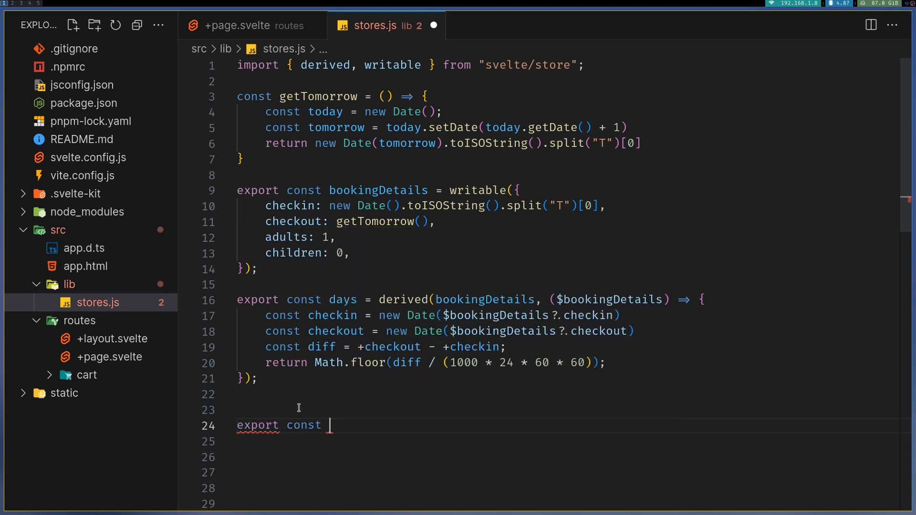
type("price -")
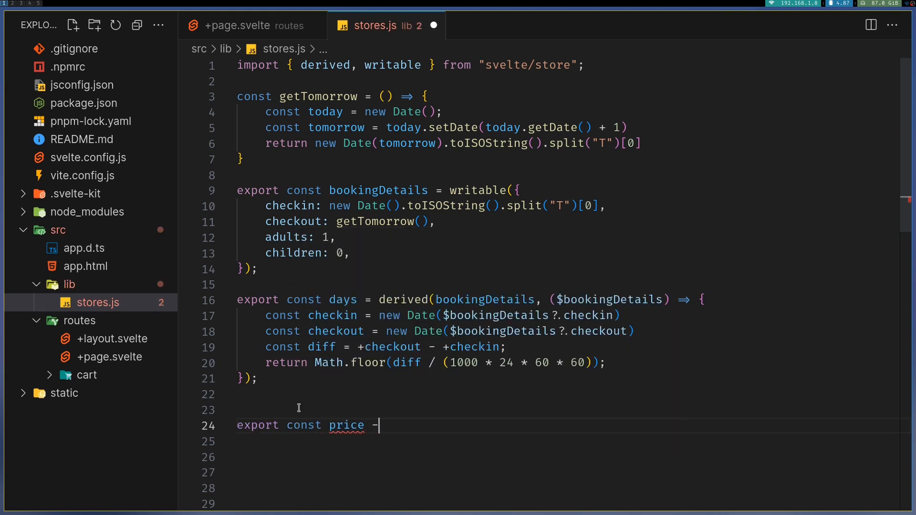
type("= derived(")
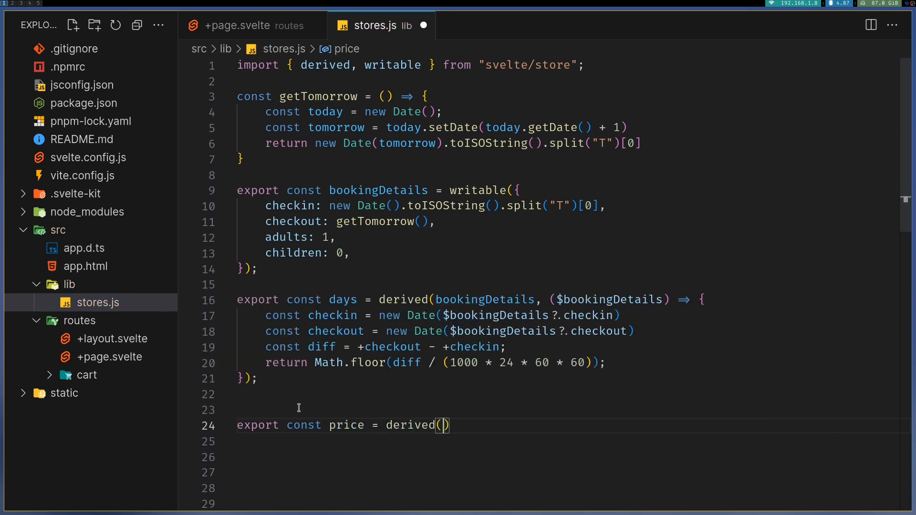
type("da")
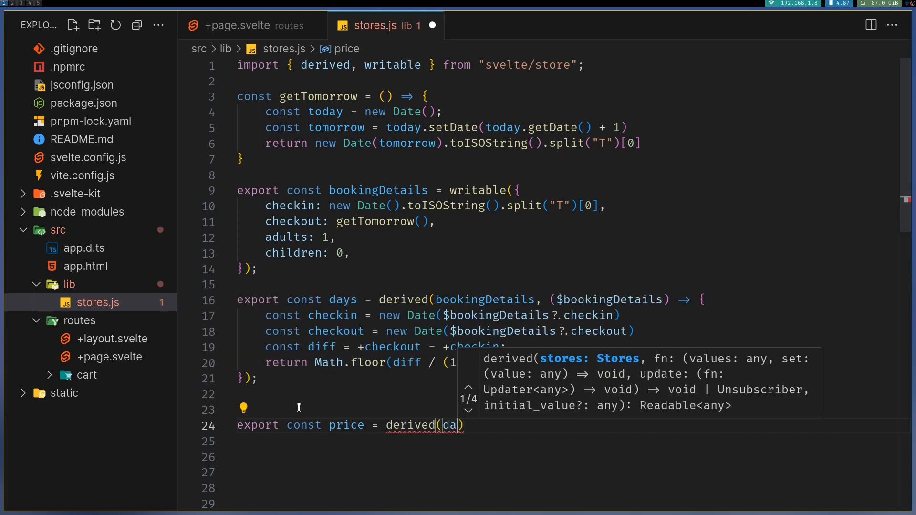
type("ys, (")
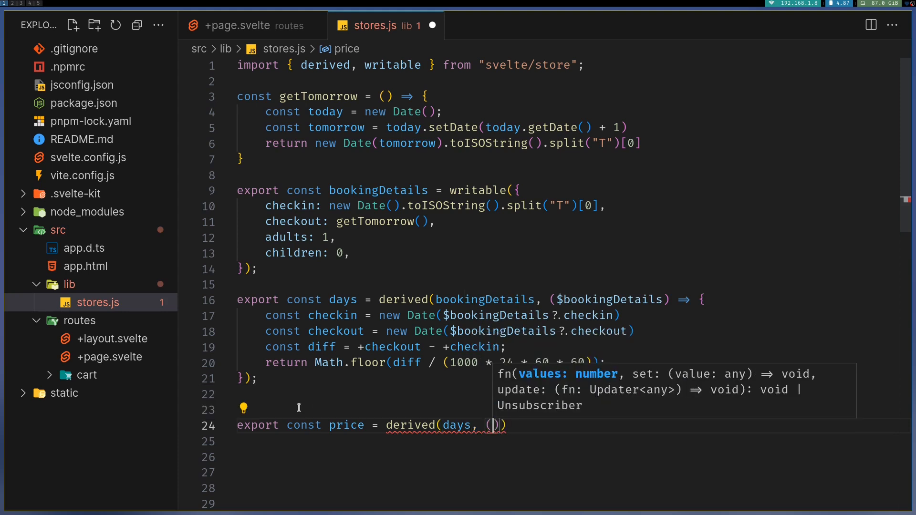
type("$days")
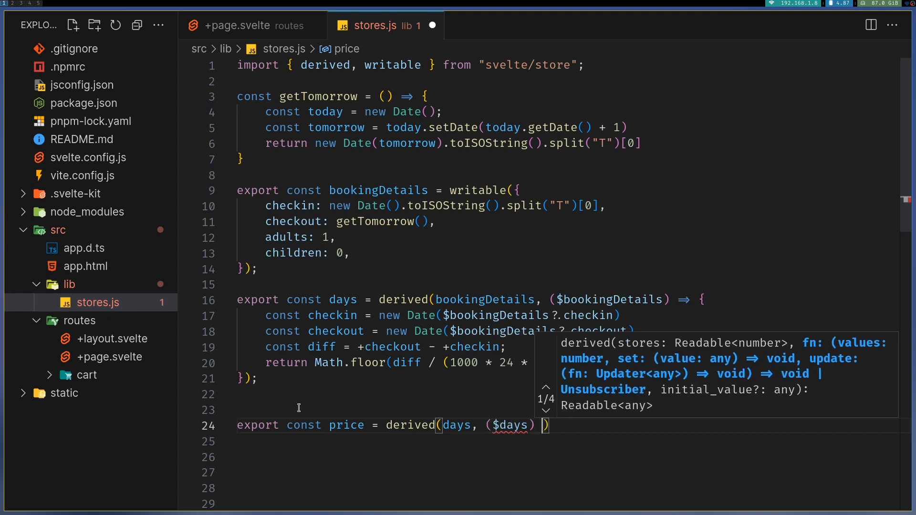
type("=>")
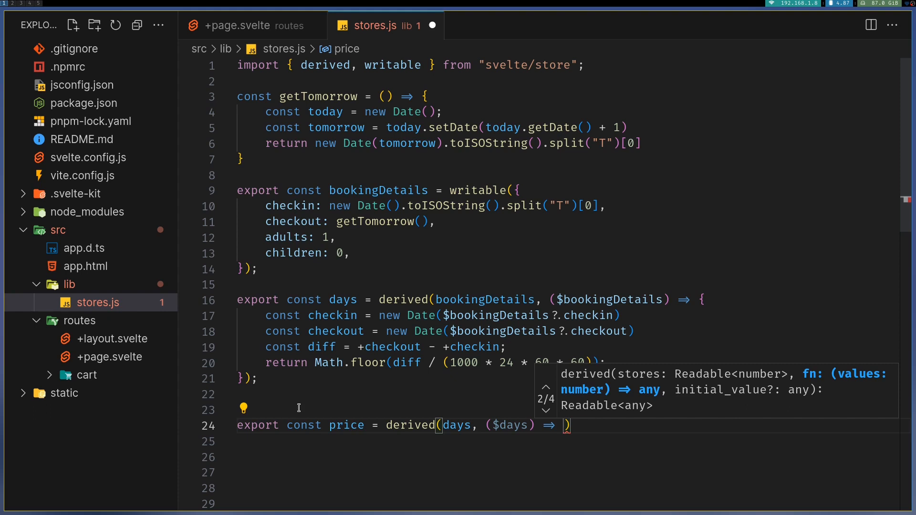
type("$days")
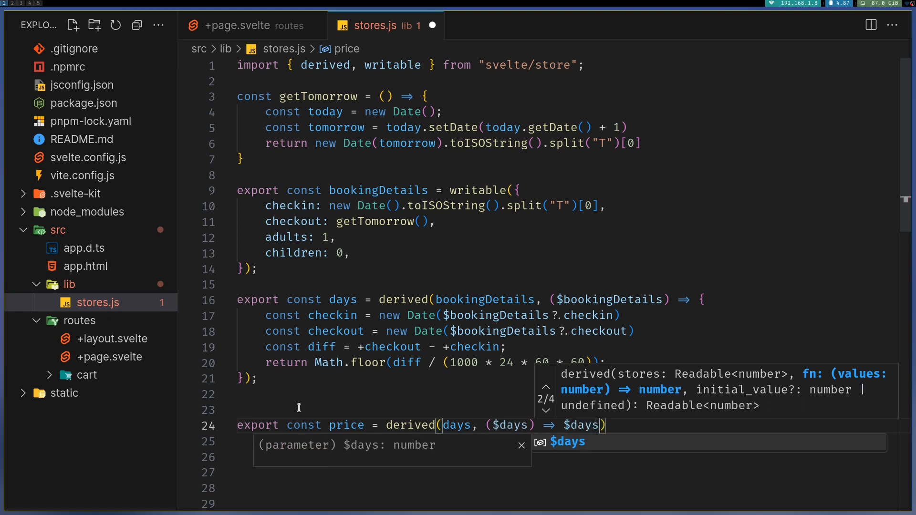
type("* 1500")
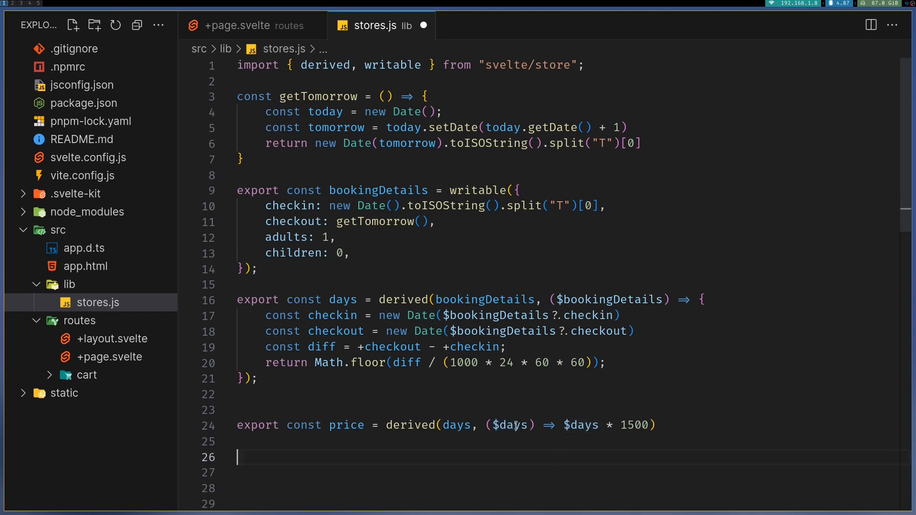
mouse_move(501, 425)
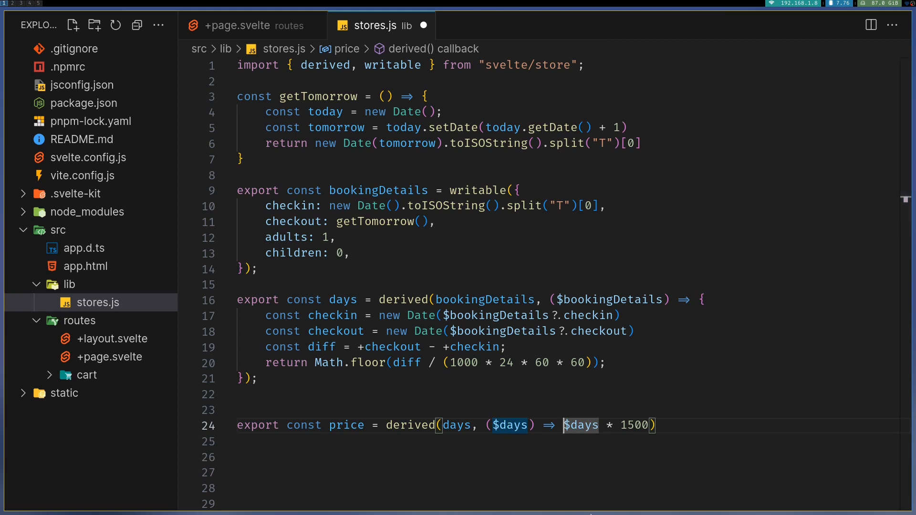
type("+")
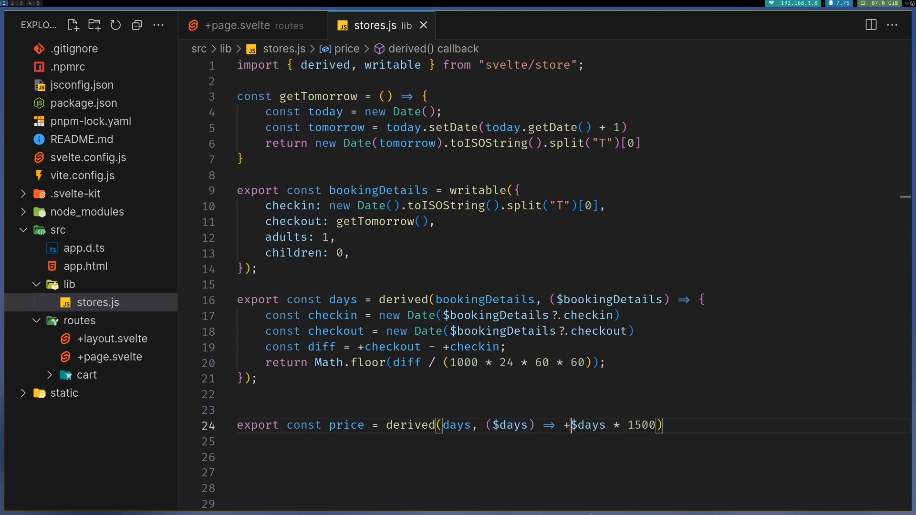
mouse_move(583, 436)
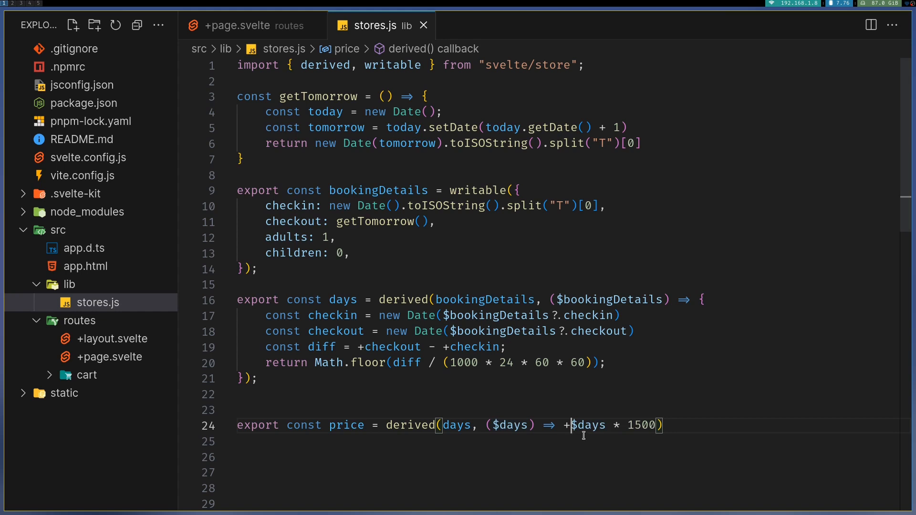
mouse_move(564, 428)
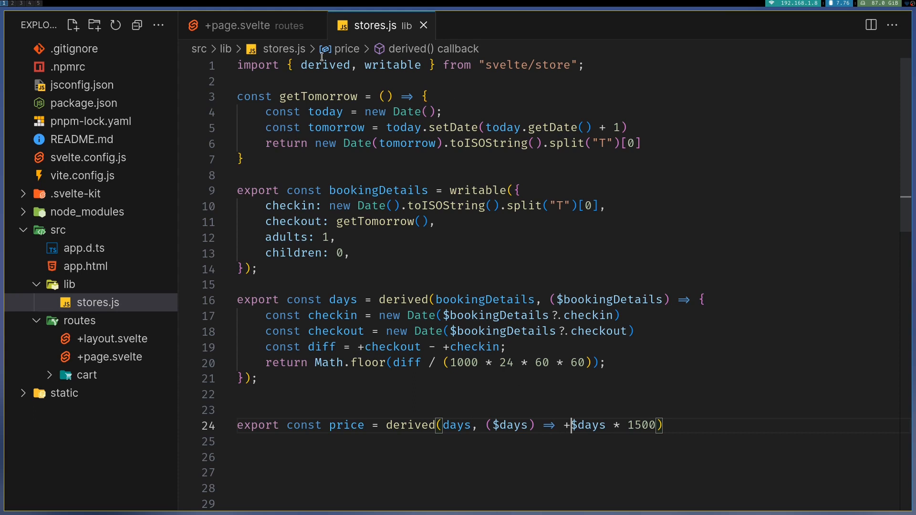
left_click(239, 25)
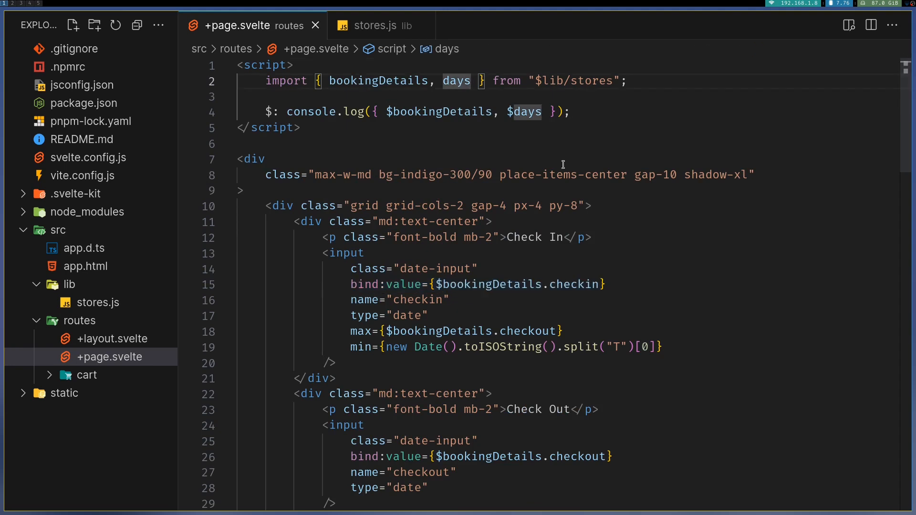
Add price to the $lib/stores import in +page.svelte and log $price
type(", price")
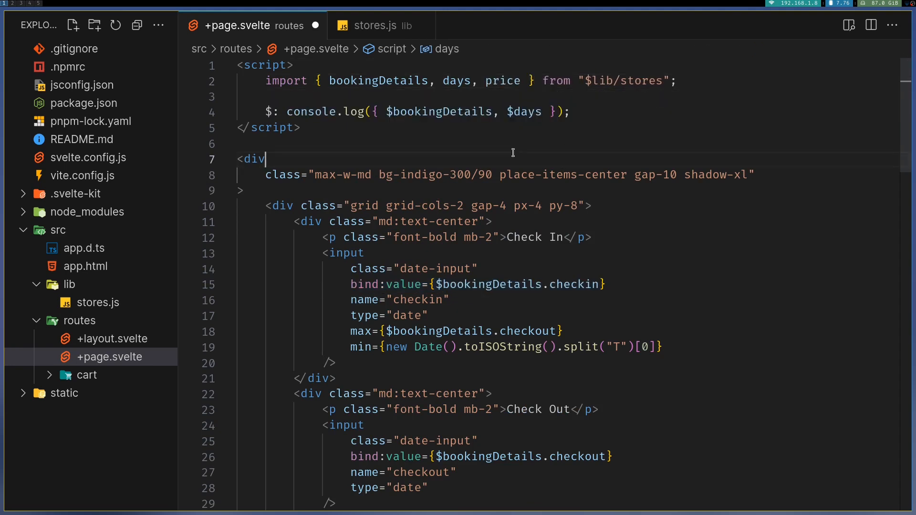
type(",")
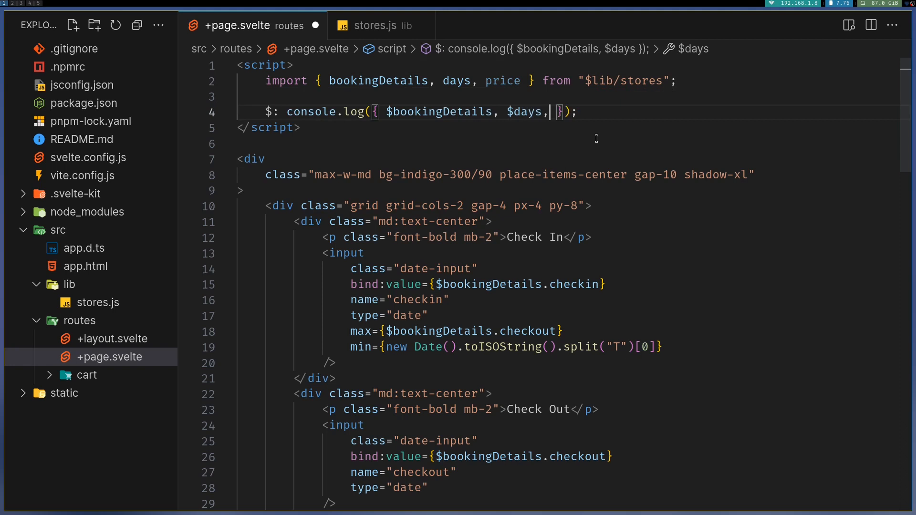
type("$price")
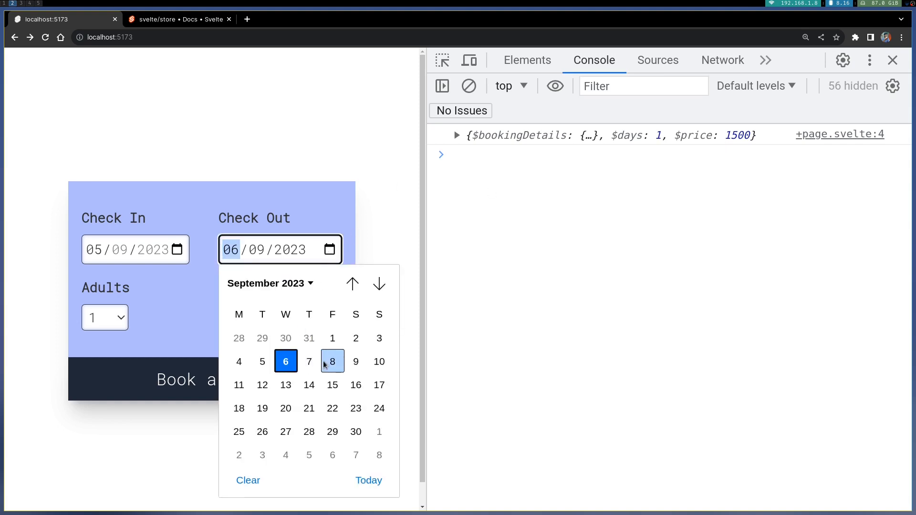
Pick 8 September as check-out and expand the newest log showing 3 days, price 4500
left_click(332, 362)
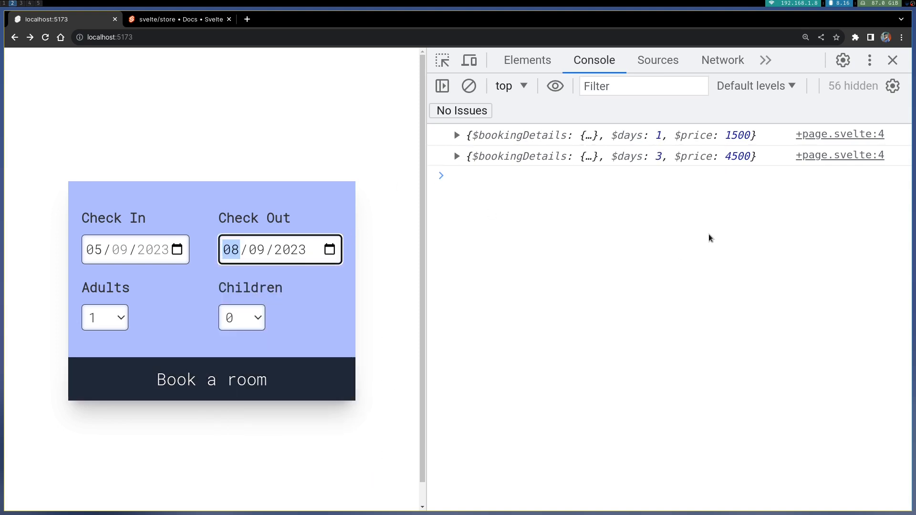
left_click(459, 156)
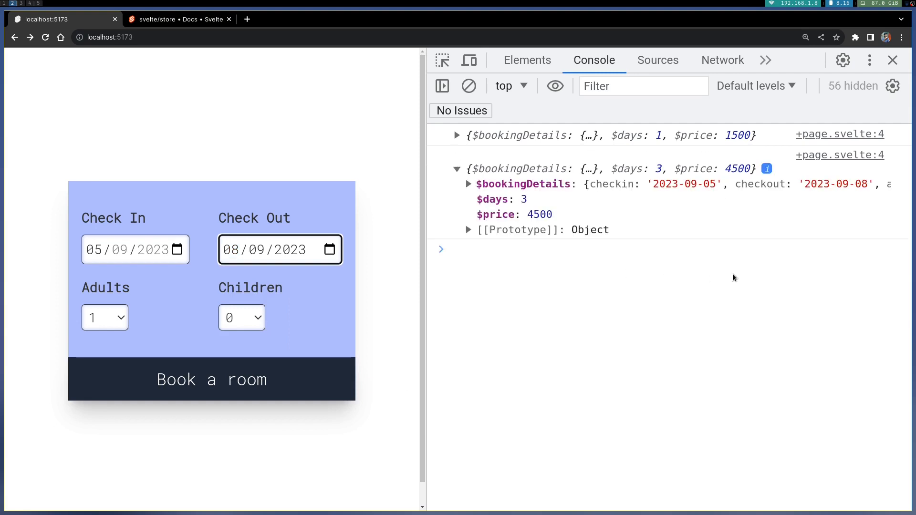
mouse_move(326, 278)
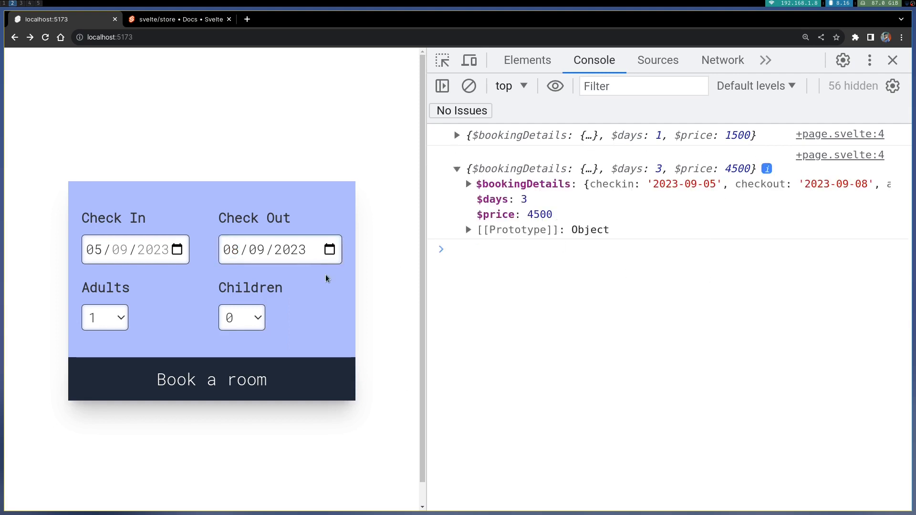
mouse_move(339, 363)
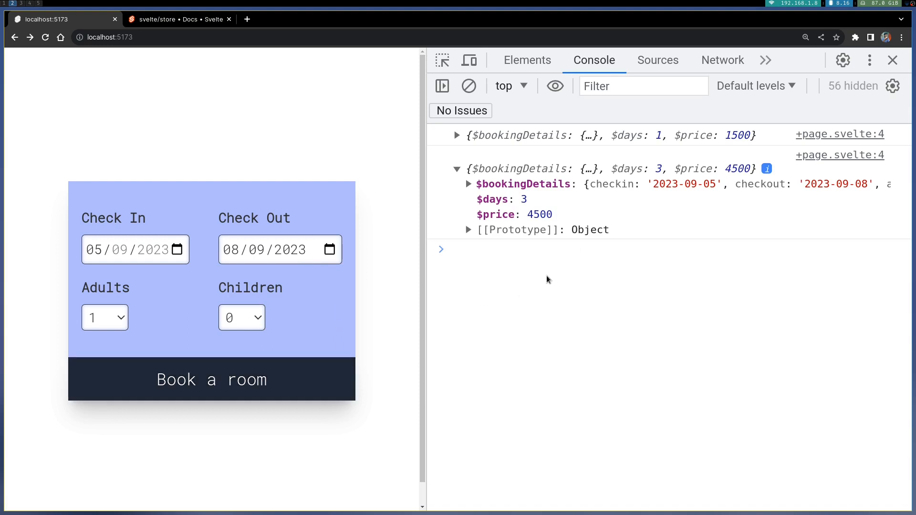
mouse_move(95, 332)
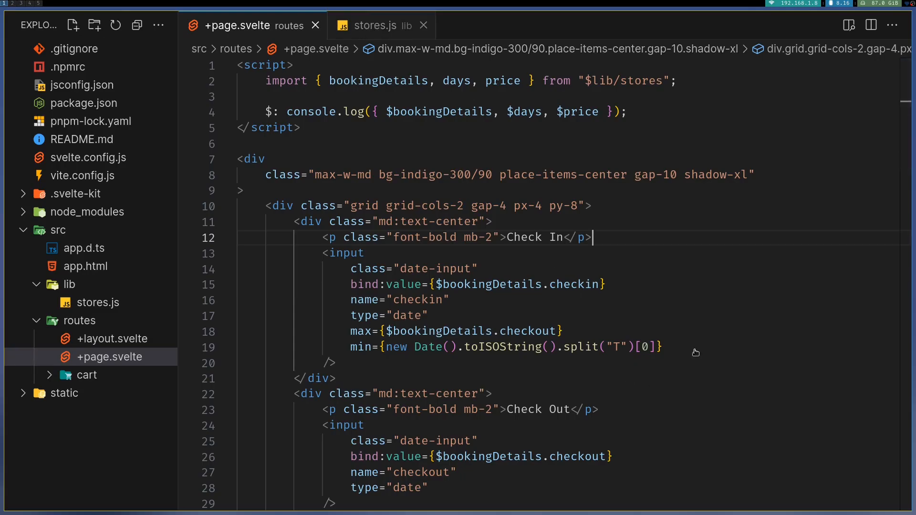
Give the price callback in stores.js a braced body returning +$days * 1500
left_click(377, 26)
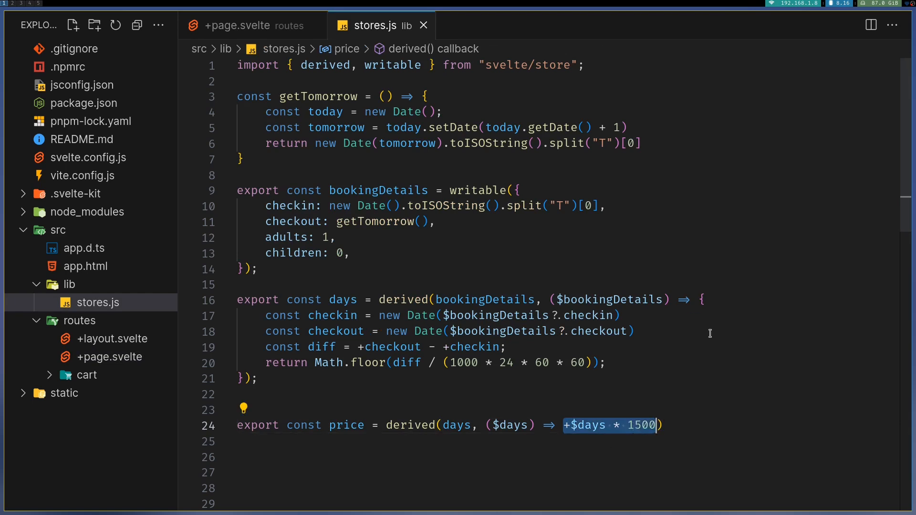
mouse_move(706, 357)
type("{")
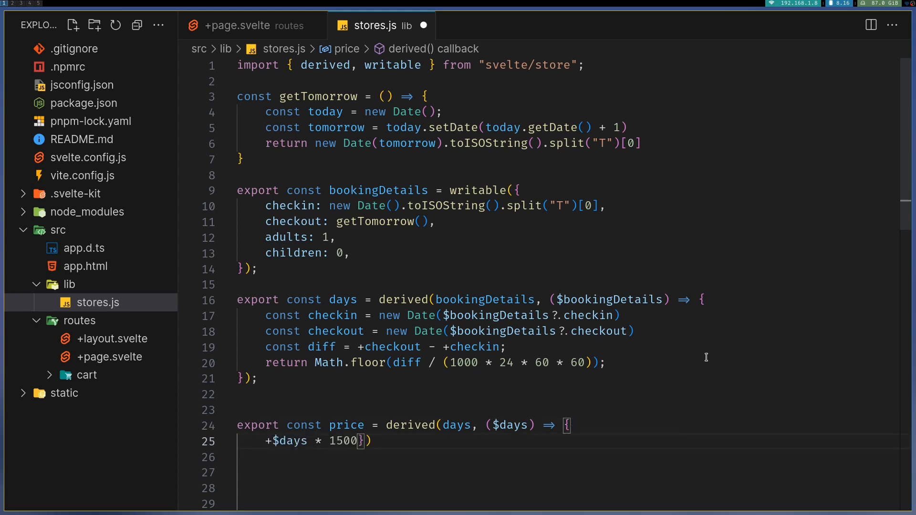
type("return")
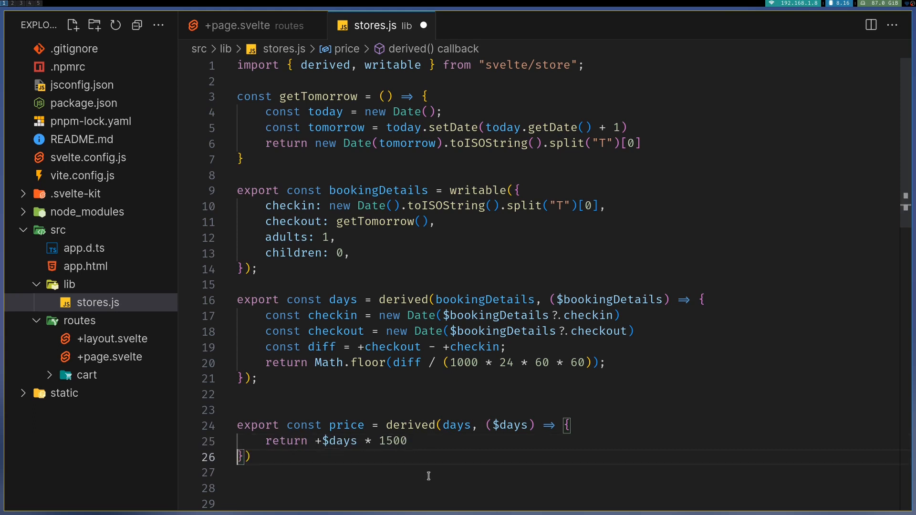
left_click(573, 426)
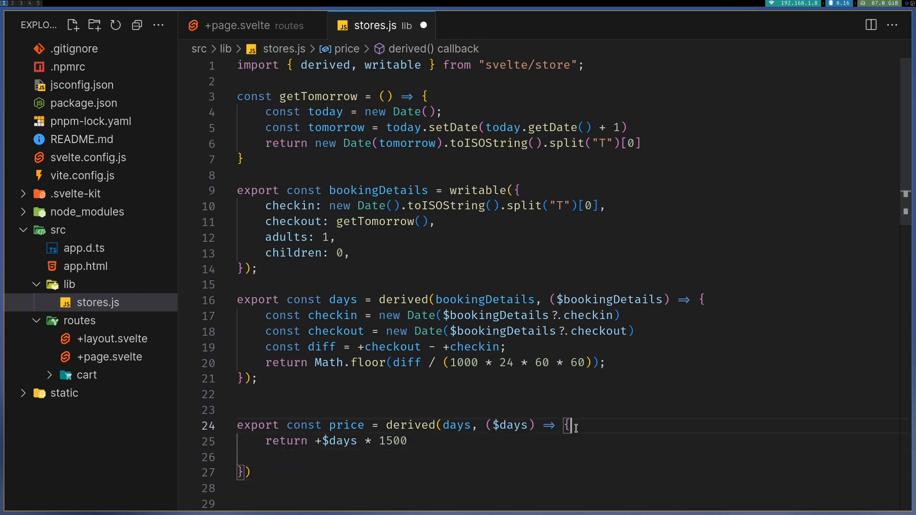
key("Enter")
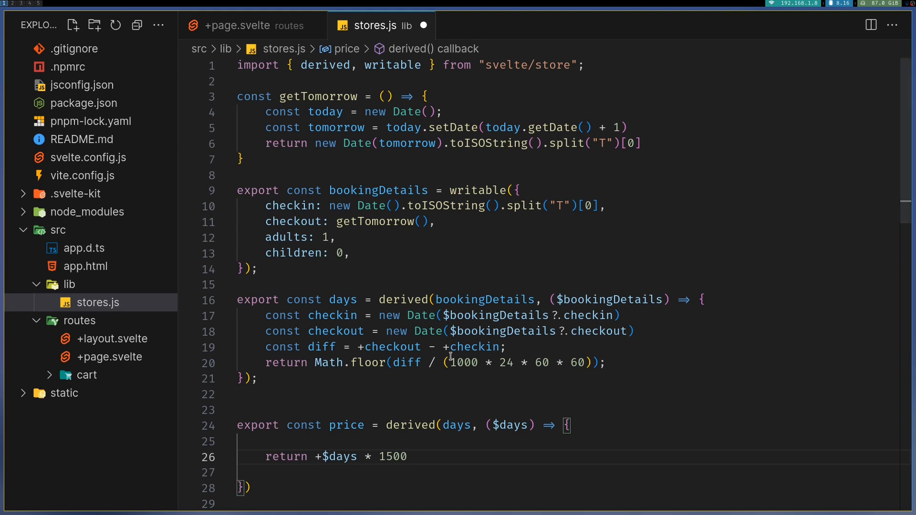
left_click(486, 300)
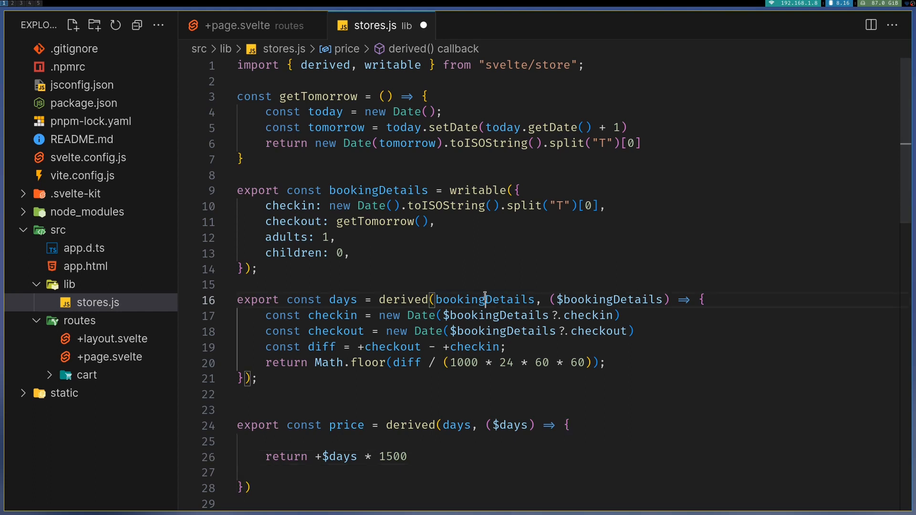
Derive price from [days, bookingDetails], returning $bookingDetails.adults * +$days * 1500
left_click(457, 425)
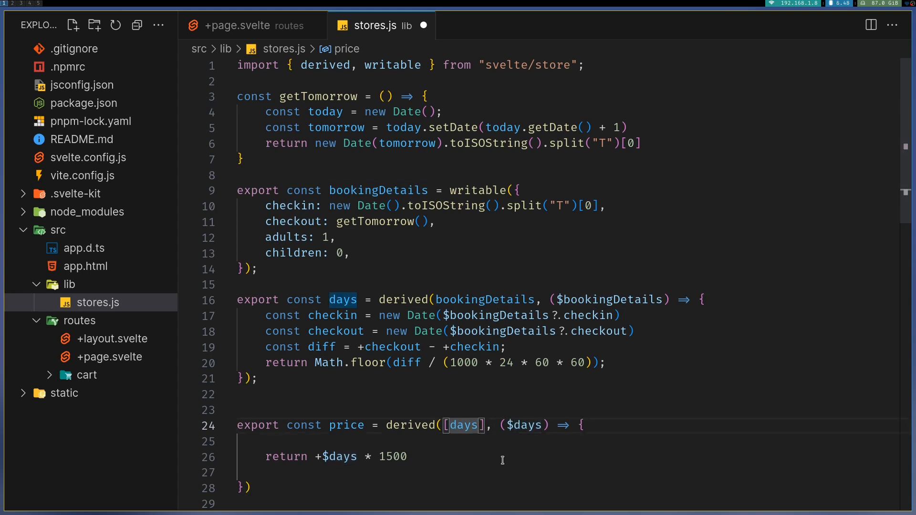
type(", bookingDetails")
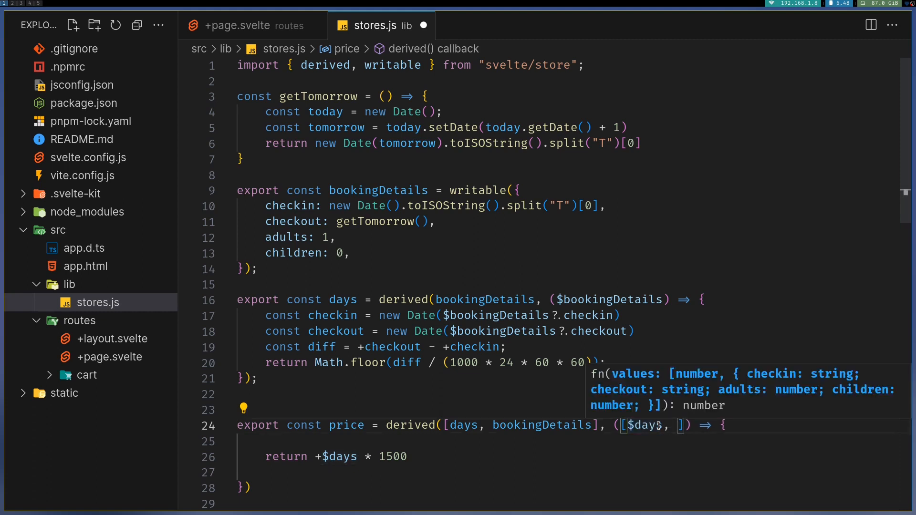
type("$bookingDetails")
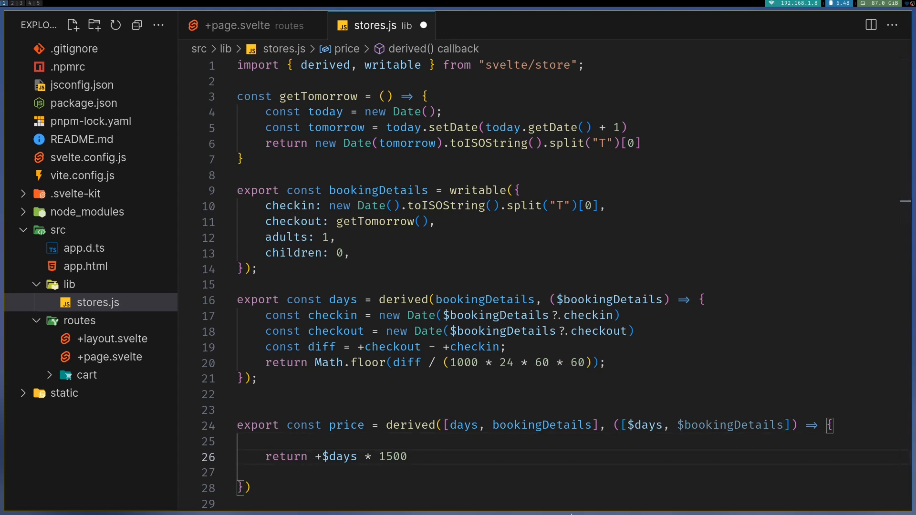
type("$bookingDetails")
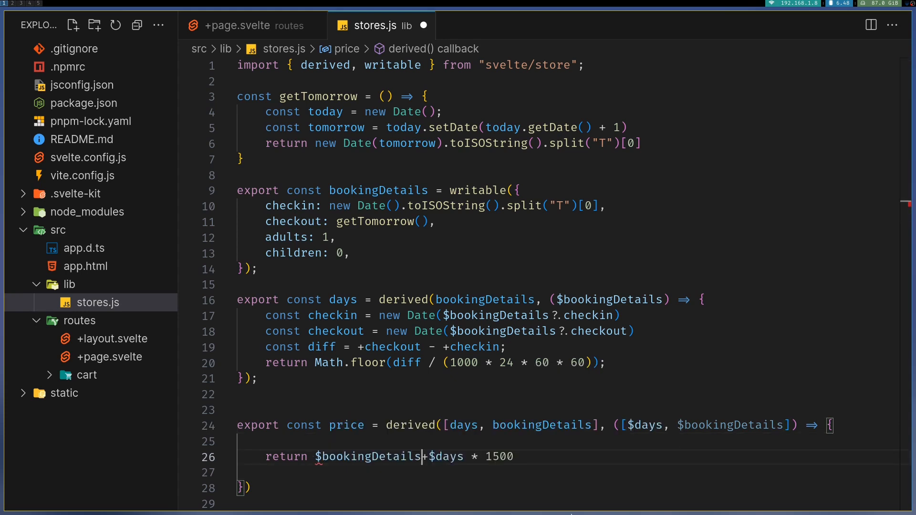
type("*")
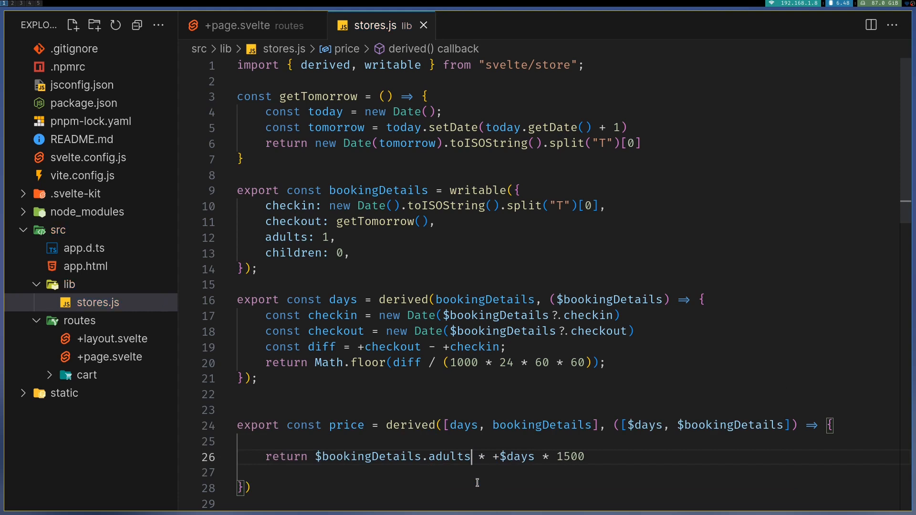
mouse_move(505, 463)
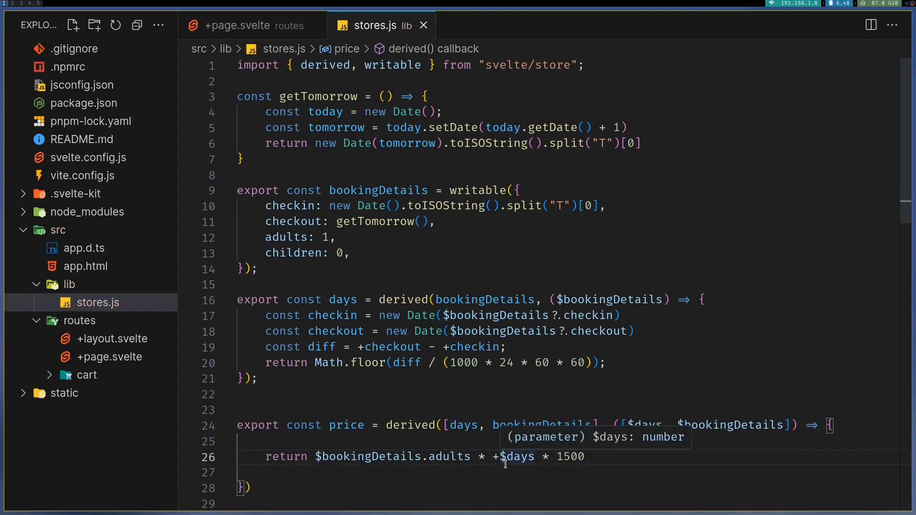
mouse_move(479, 483)
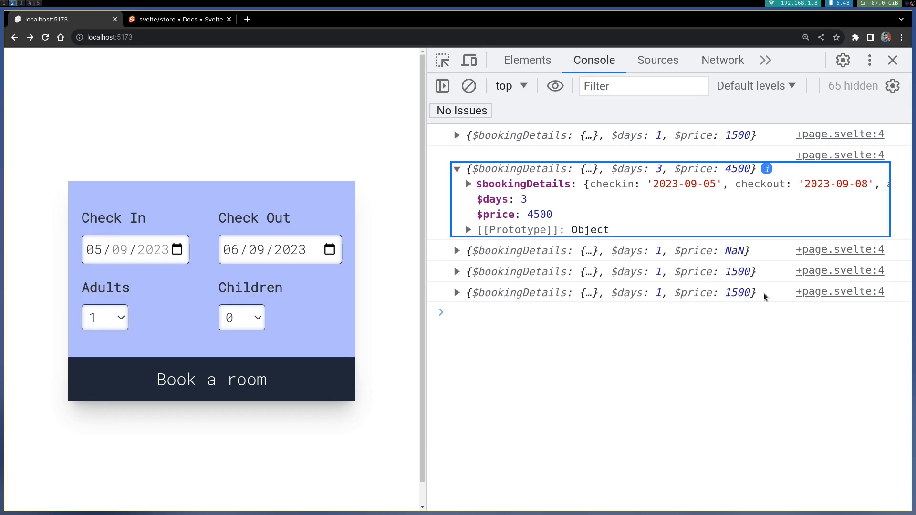
Choose 2 adults, then 3 adults, in the booking form's Adults dropdown
left_click(104, 317)
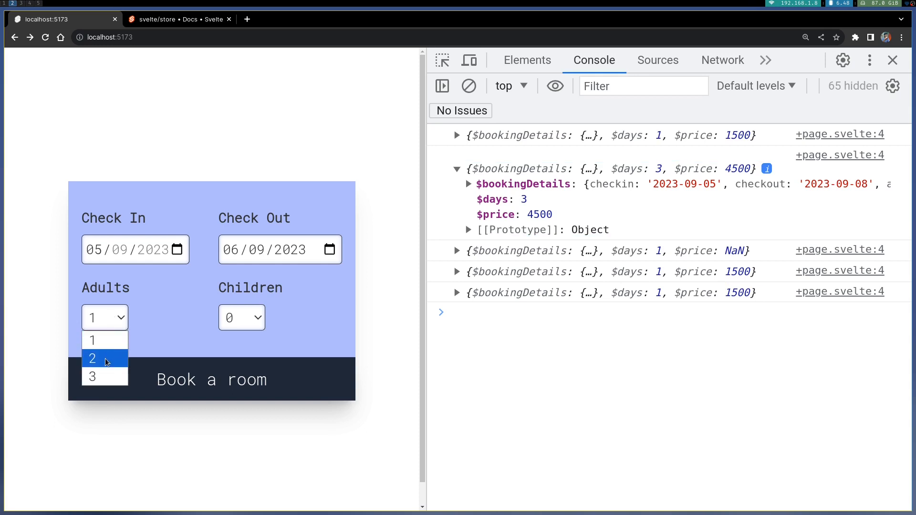
left_click(101, 358)
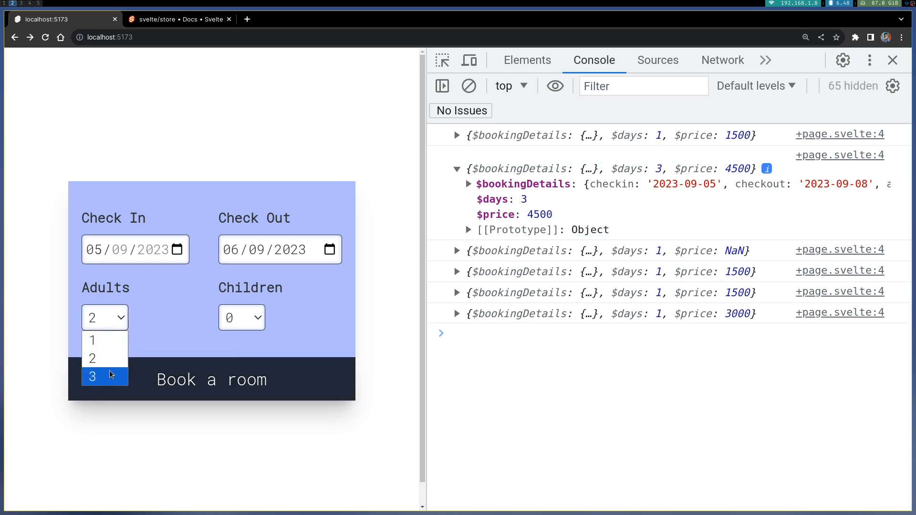
left_click(93, 377)
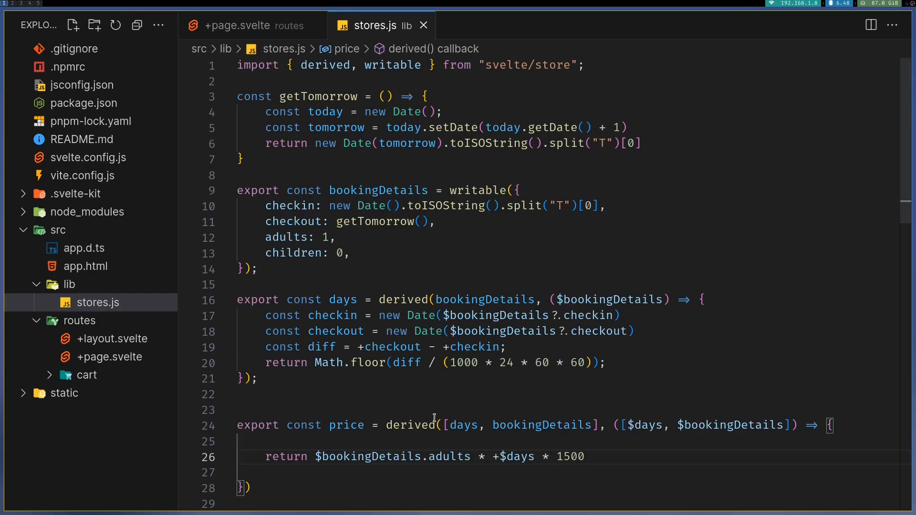
mouse_move(401, 454)
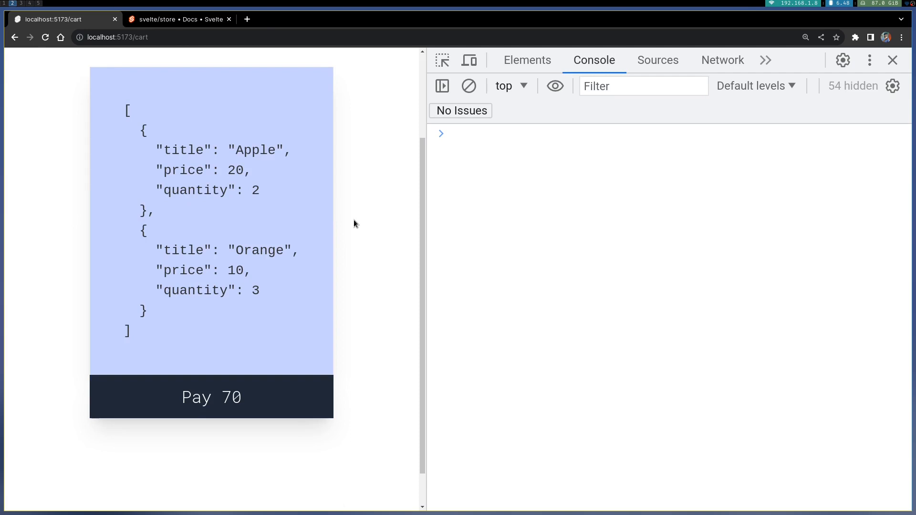
mouse_move(237, 227)
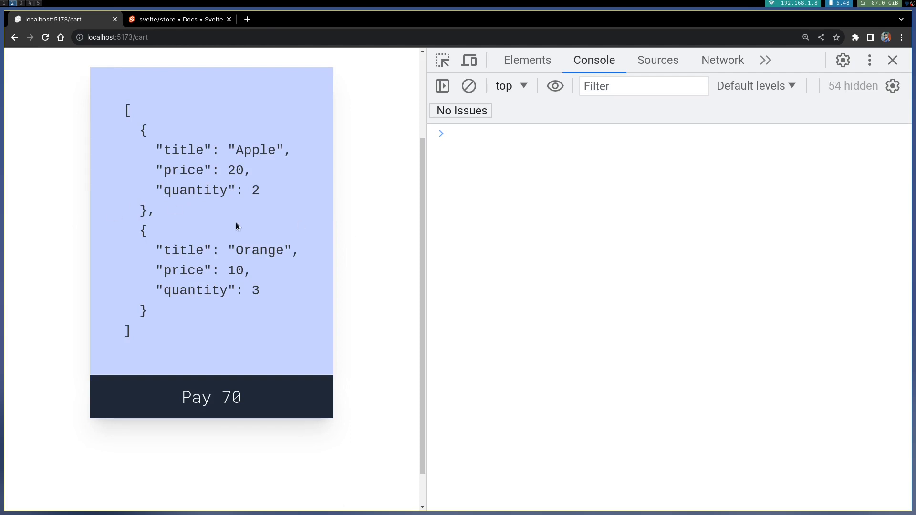
mouse_move(149, 150)
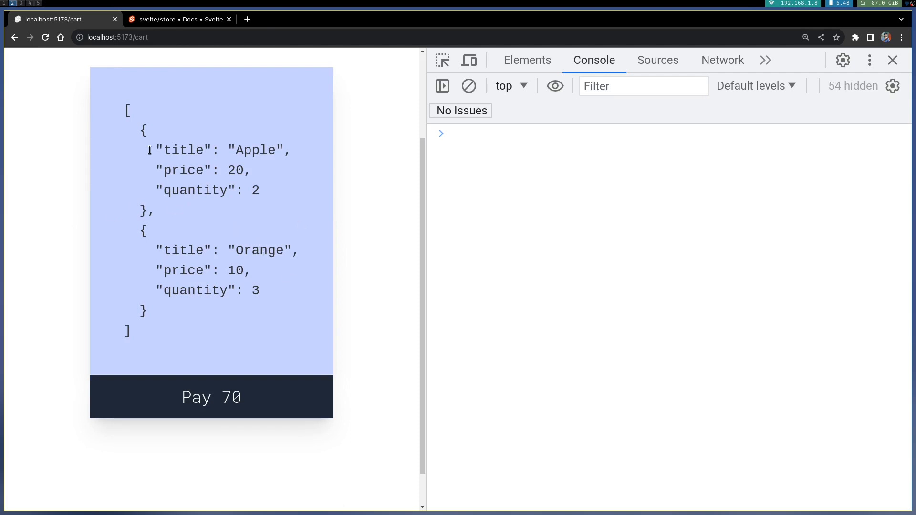
mouse_move(239, 205)
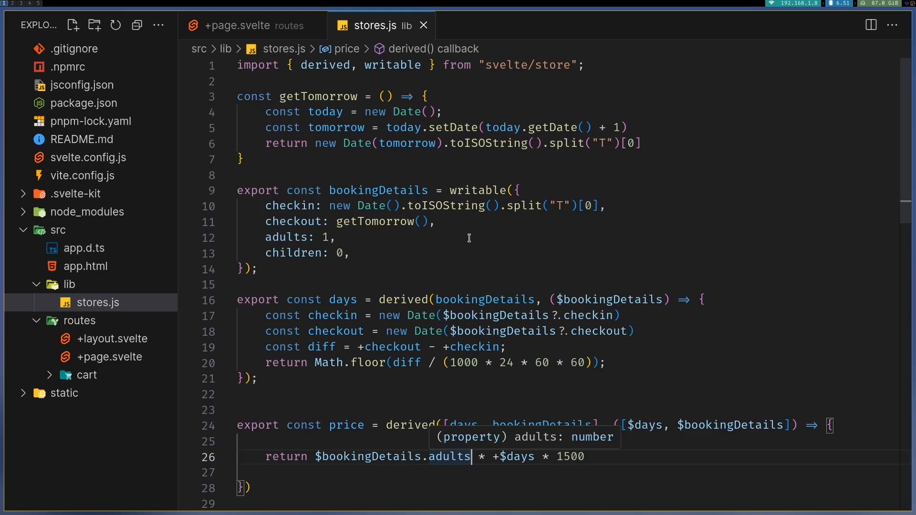
Scroll to the //cart section and highlight $cart.reduce in the totalPrice store
scroll("down", 3)
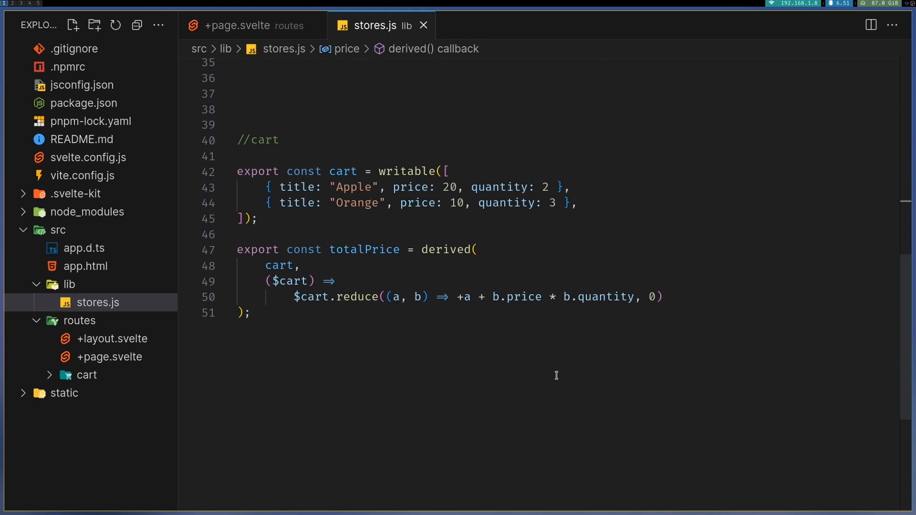
mouse_move(365, 250)
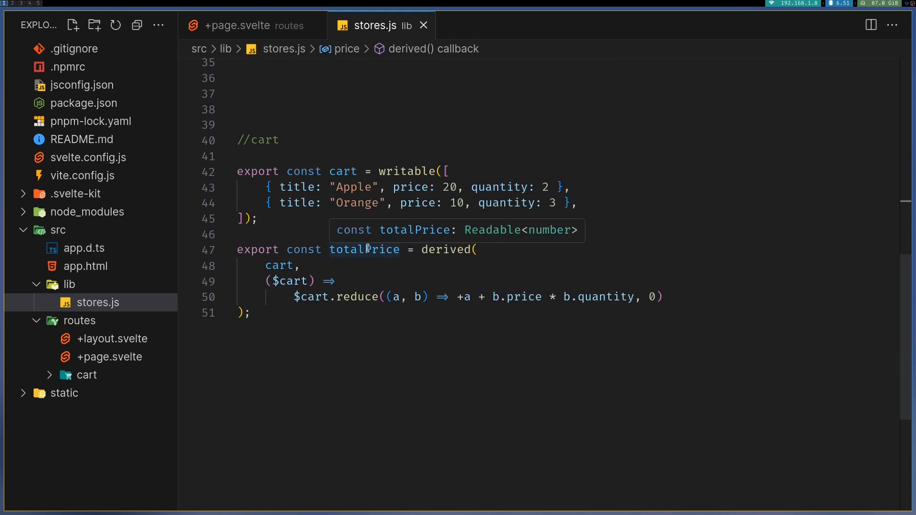
mouse_move(452, 187)
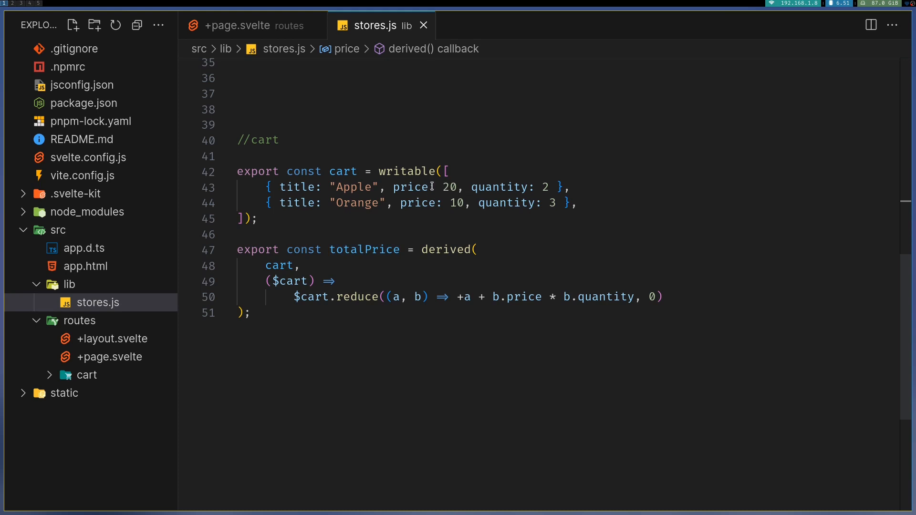
mouse_move(456, 202)
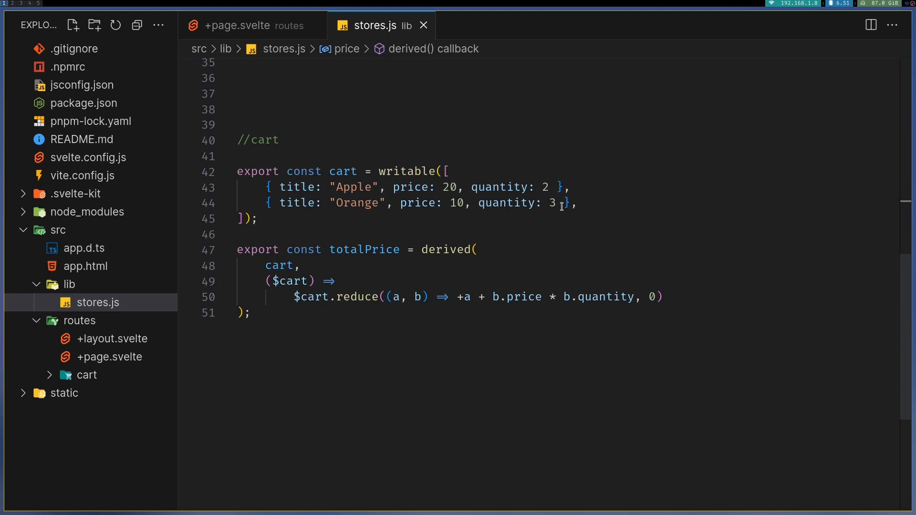
mouse_move(355, 250)
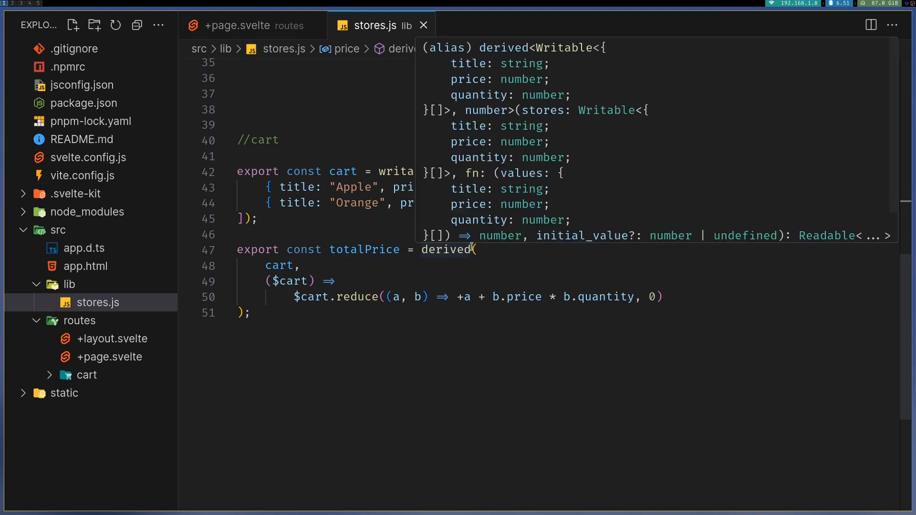
mouse_move(277, 265)
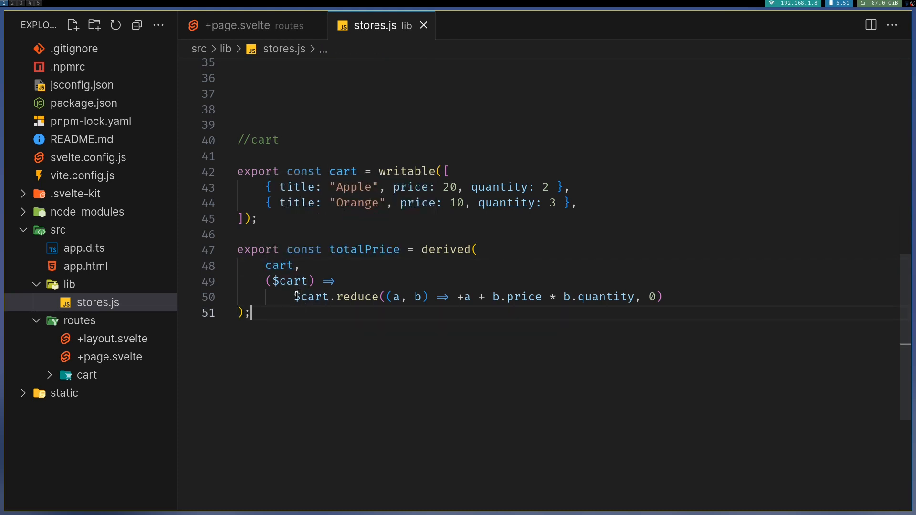
double_click(356, 297)
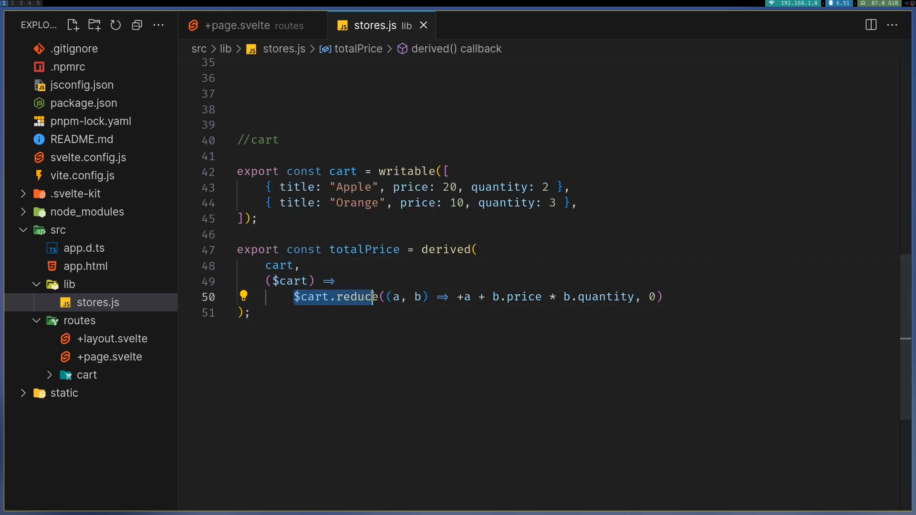
left_click_drag(374, 297, 519, 296)
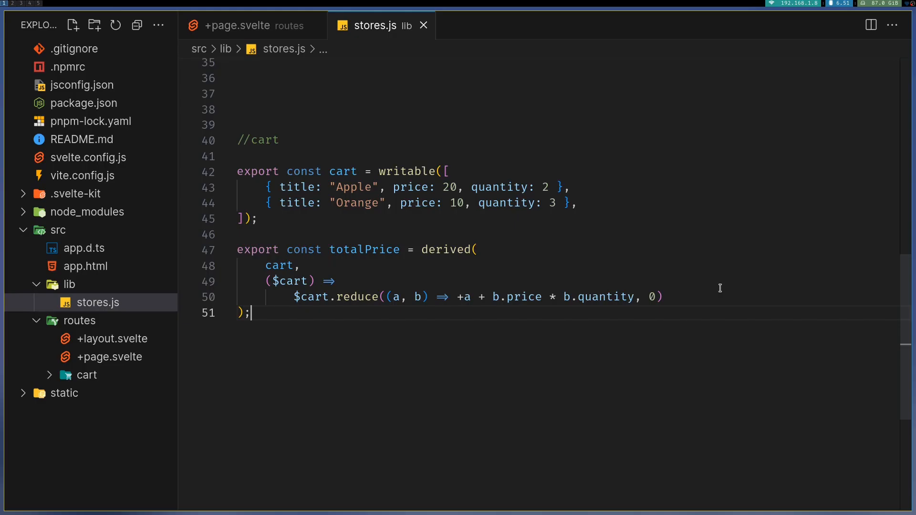
Replace Apple's quantity 2 with 3 on line 43 and save
left_click(546, 187)
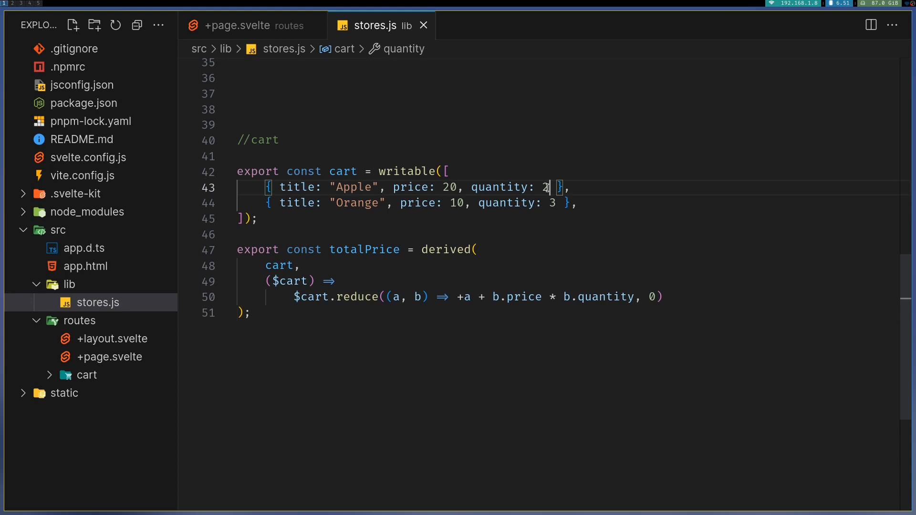
type("3")
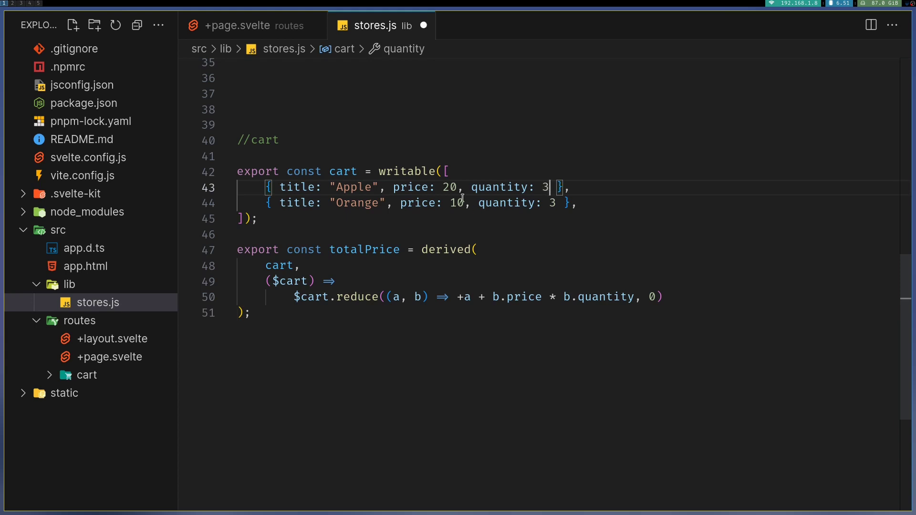
mouse_move(559, 221)
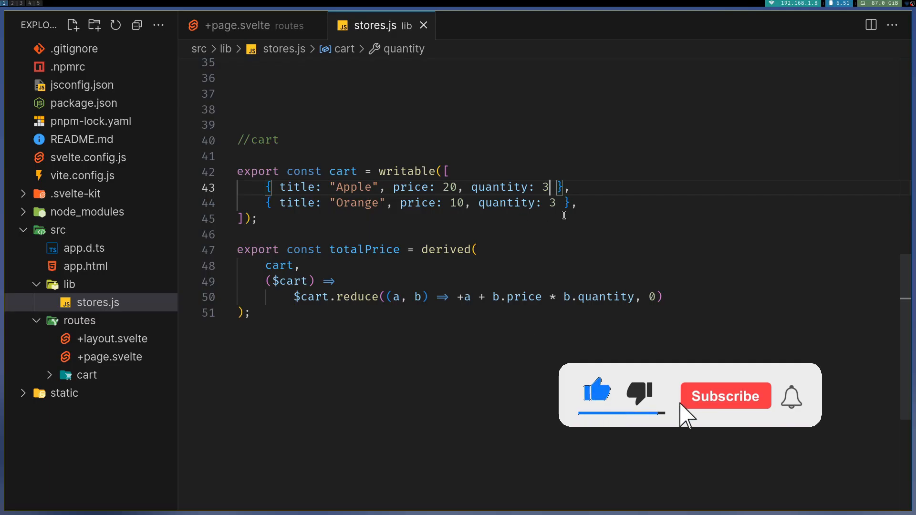
left_click(726, 396)
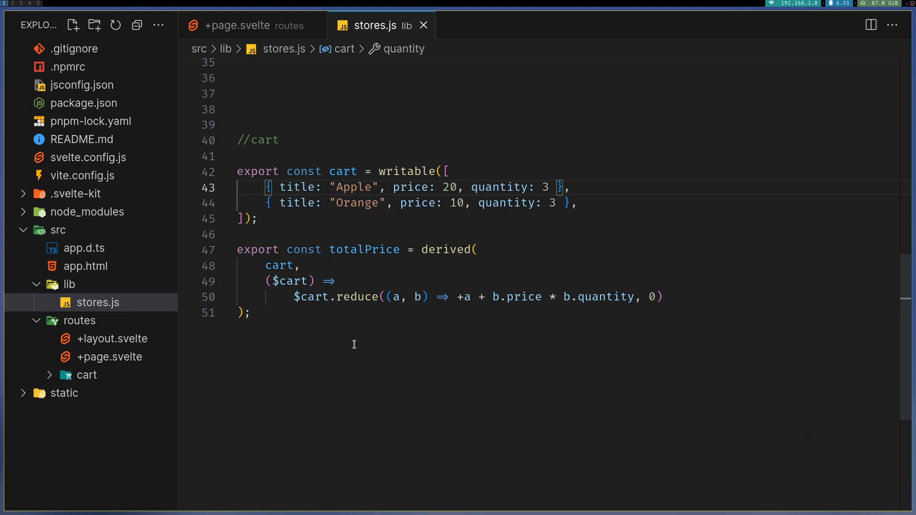
mouse_move(360, 250)
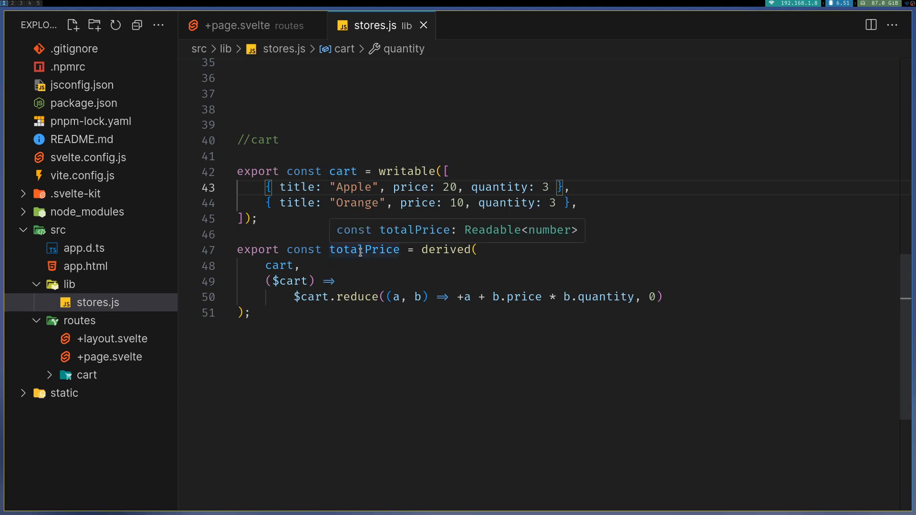
mouse_move(480, 232)
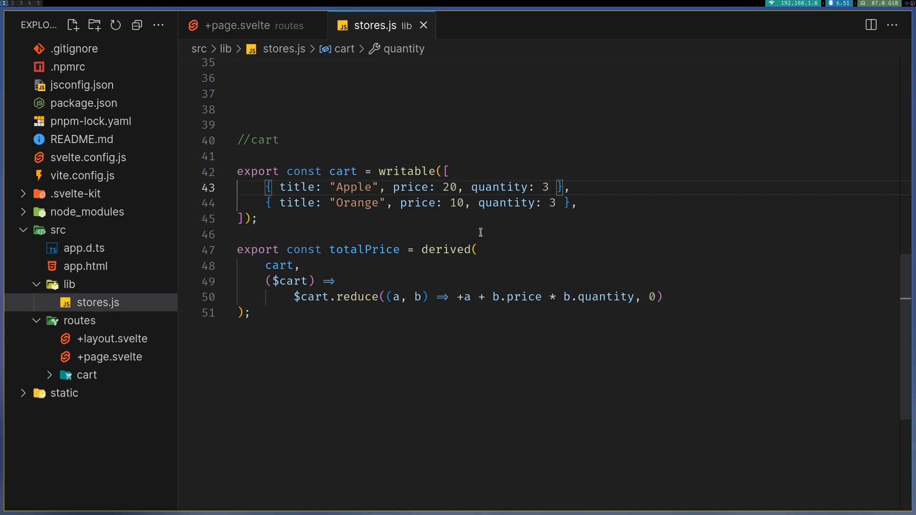
mouse_move(454, 345)
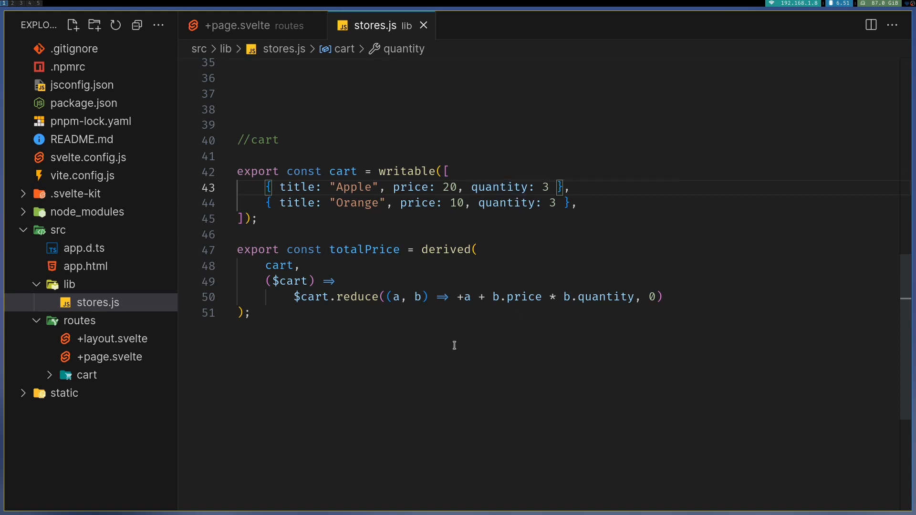
mouse_move(566, 263)
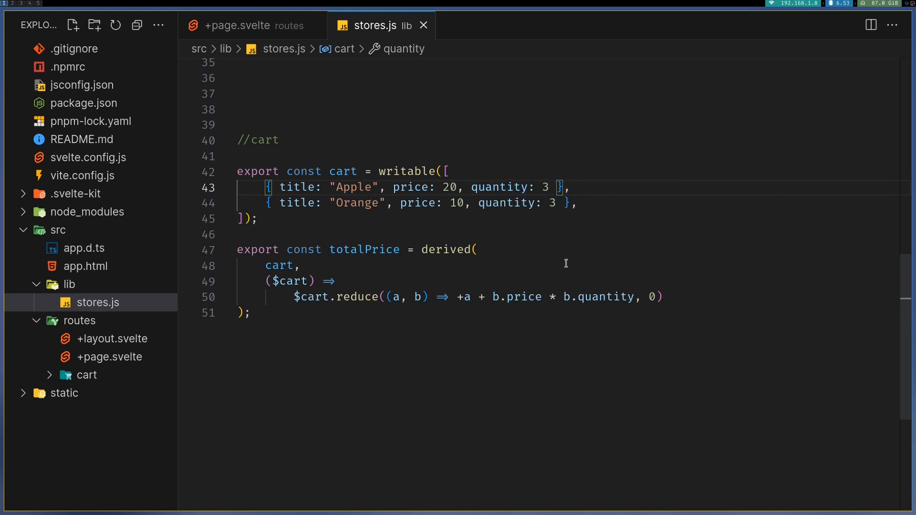
mouse_move(574, 322)
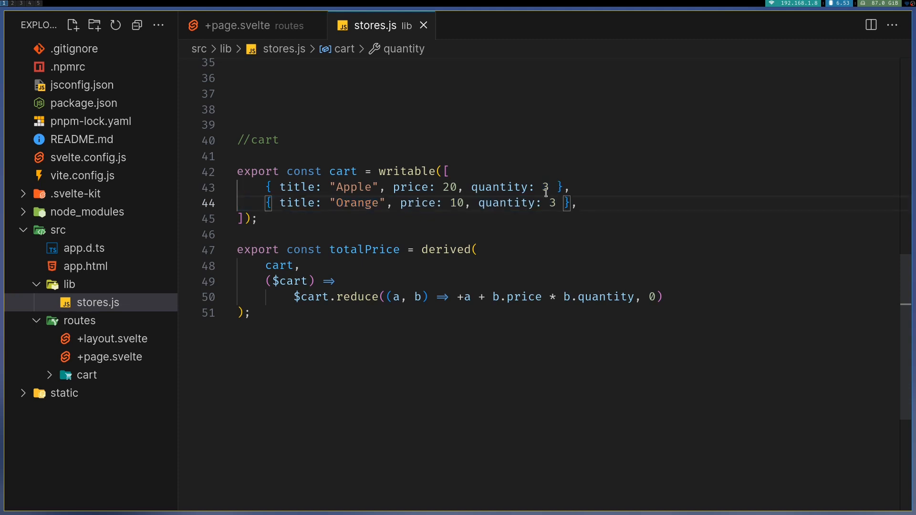
mouse_move(340, 264)
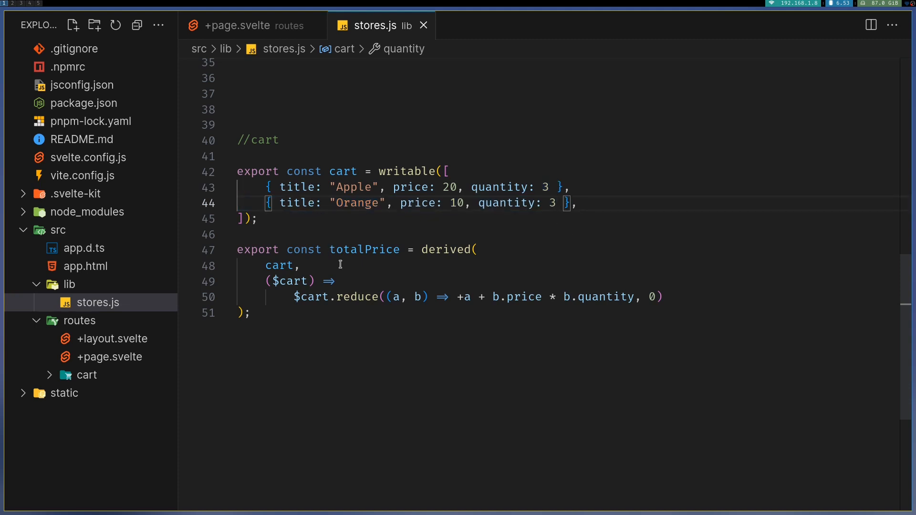
mouse_move(372, 329)
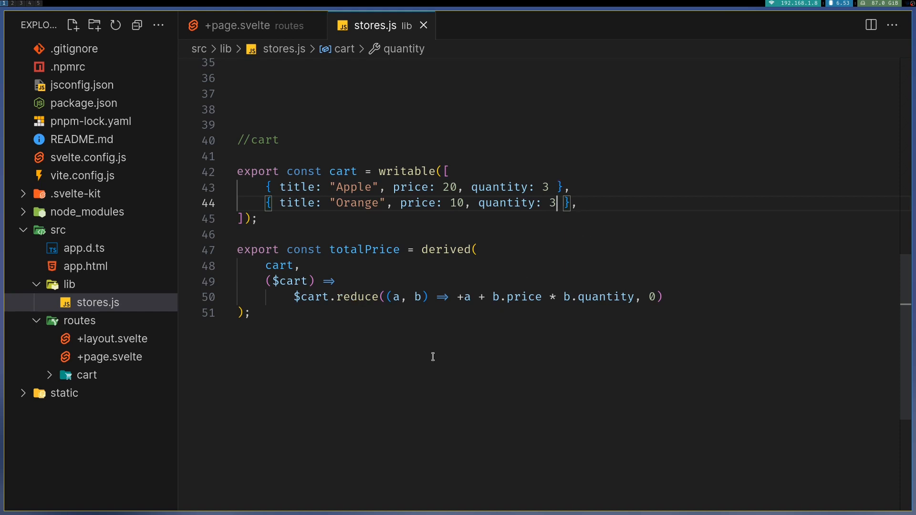
mouse_move(384, 340)
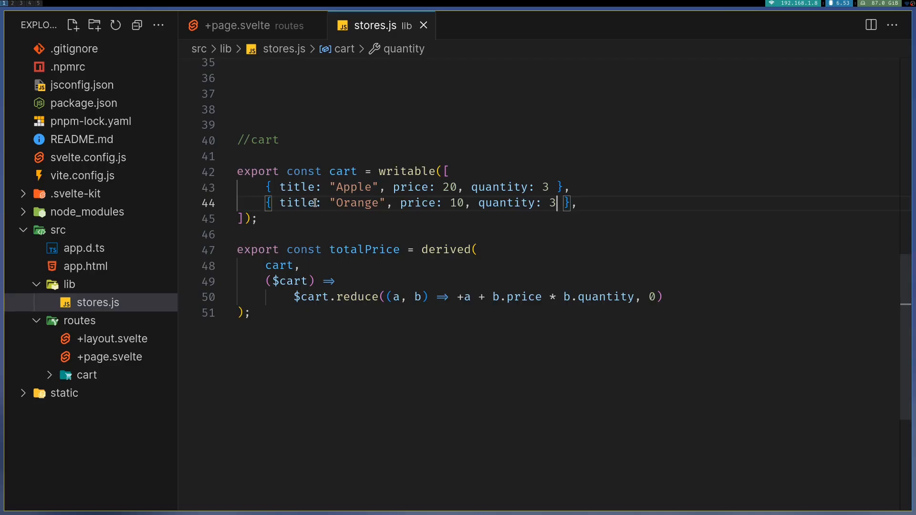
mouse_move(499, 296)
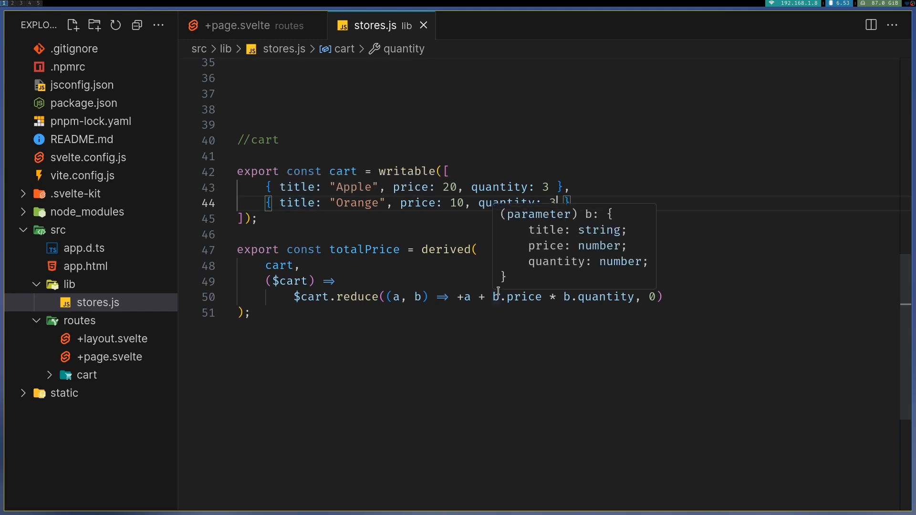